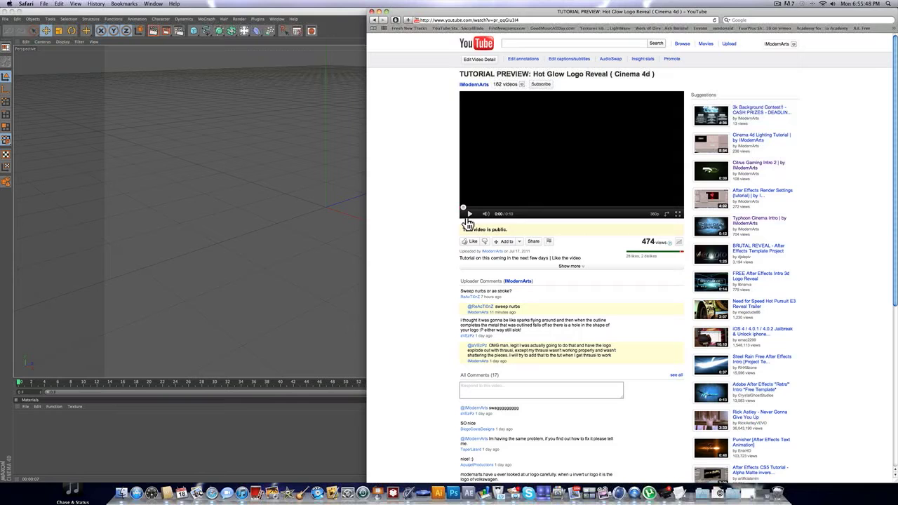
# Step: Start the Hot Glow Logo Reveal tutorial preview playing on YouTube
pyautogui.click(463, 214)
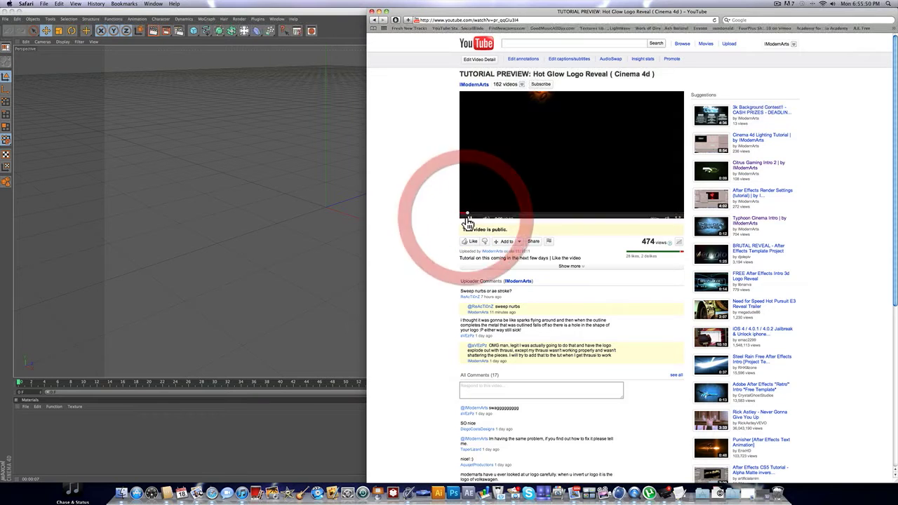
pyautogui.click(466, 214)
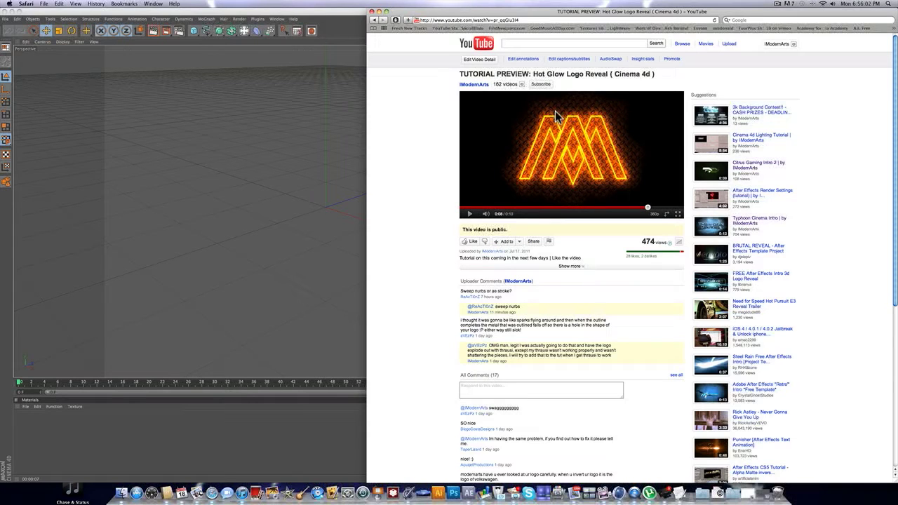
pyautogui.moveTo(617, 112)
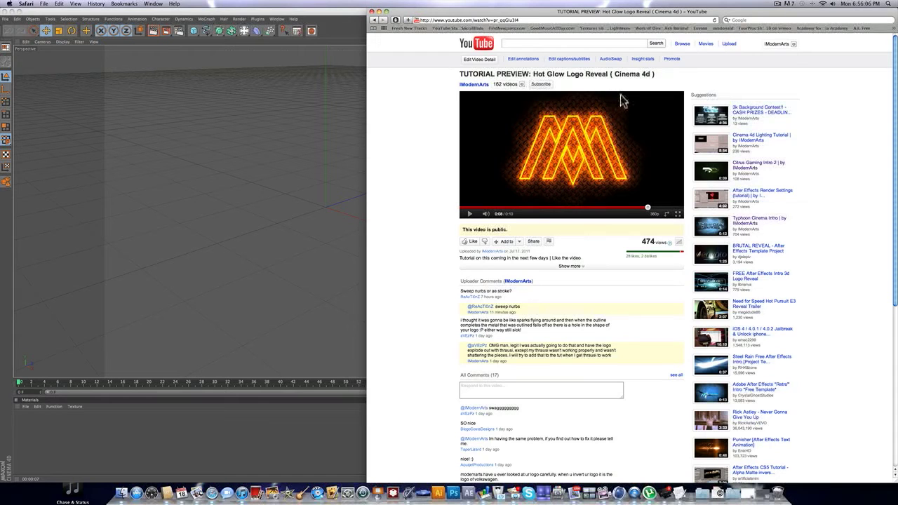
pyautogui.moveTo(626, 103)
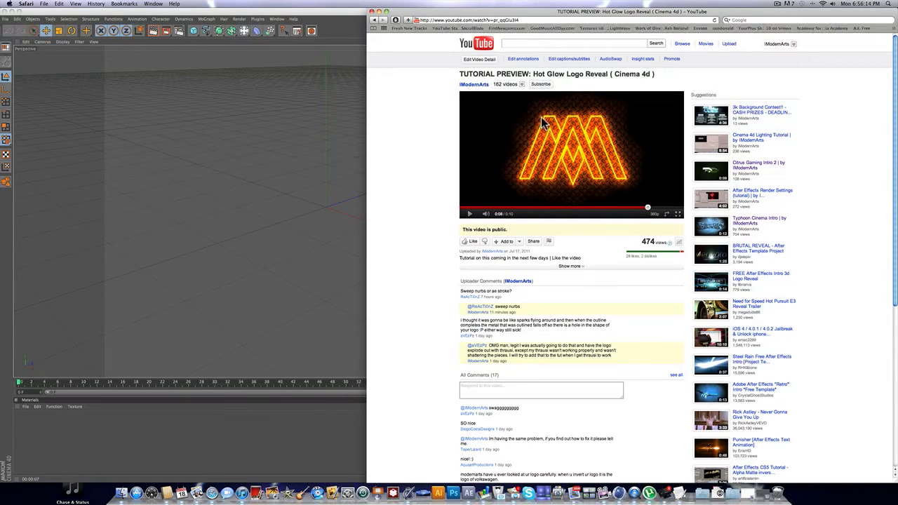
pyautogui.moveTo(659, 143)
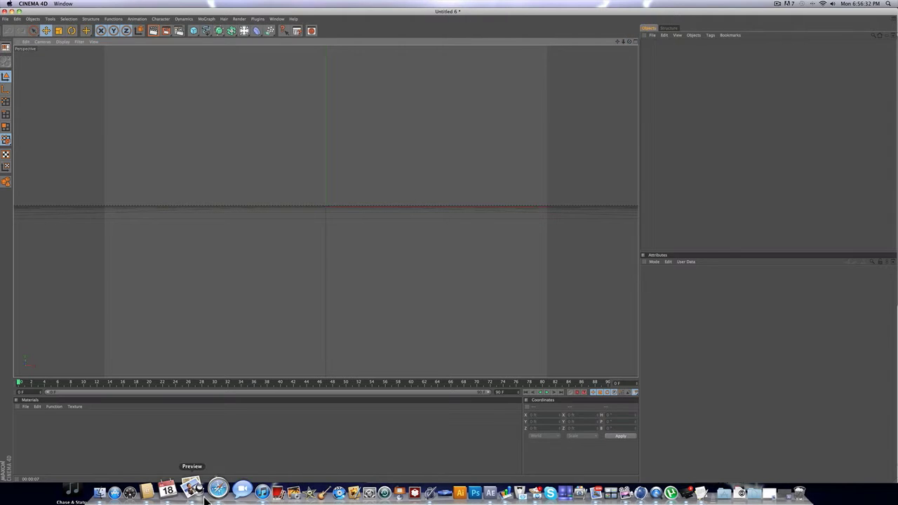
# Step: Scrub to a later frame, then add a Camera from the Camera/Light palette
pyautogui.click(212, 491)
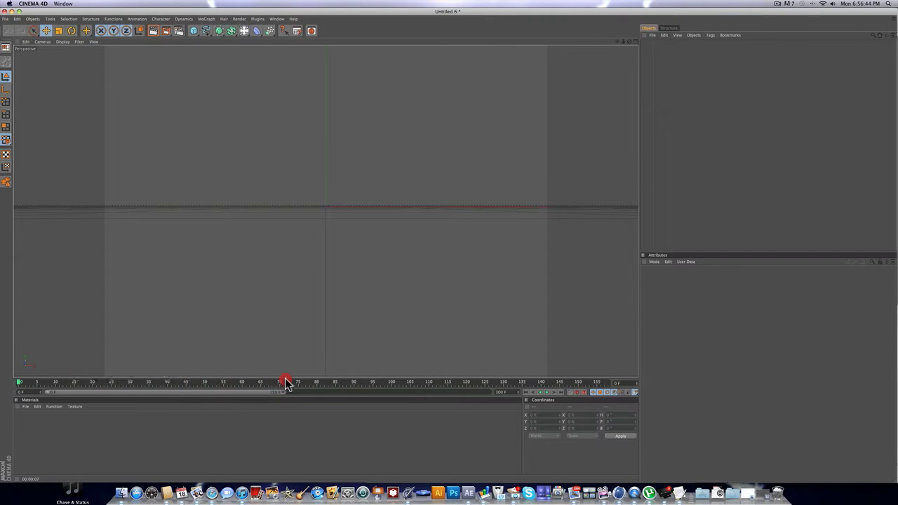
pyautogui.moveTo(287, 382); pyautogui.dragTo(512, 386)
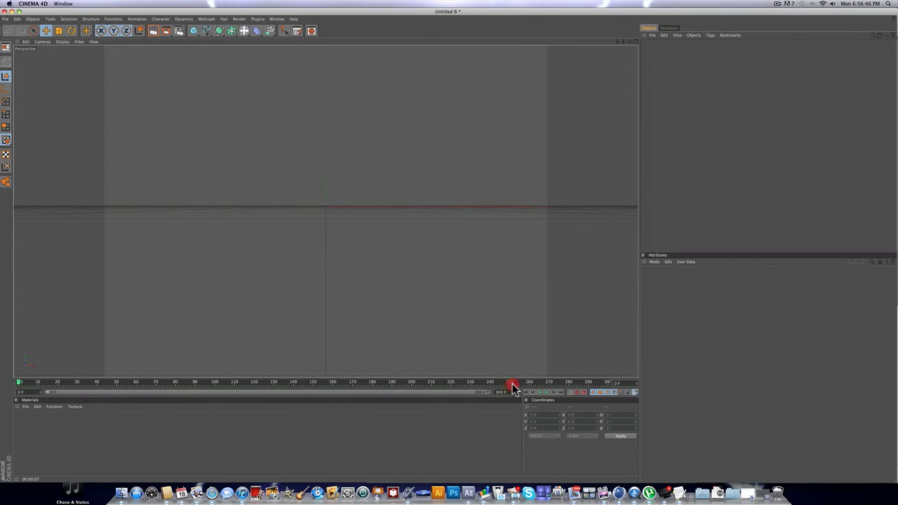
pyautogui.click(249, 34)
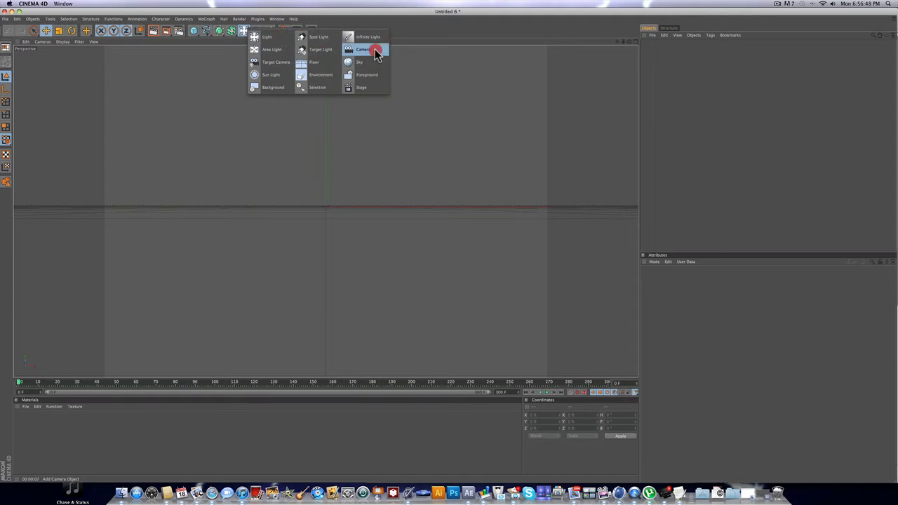
pyautogui.click(365, 49)
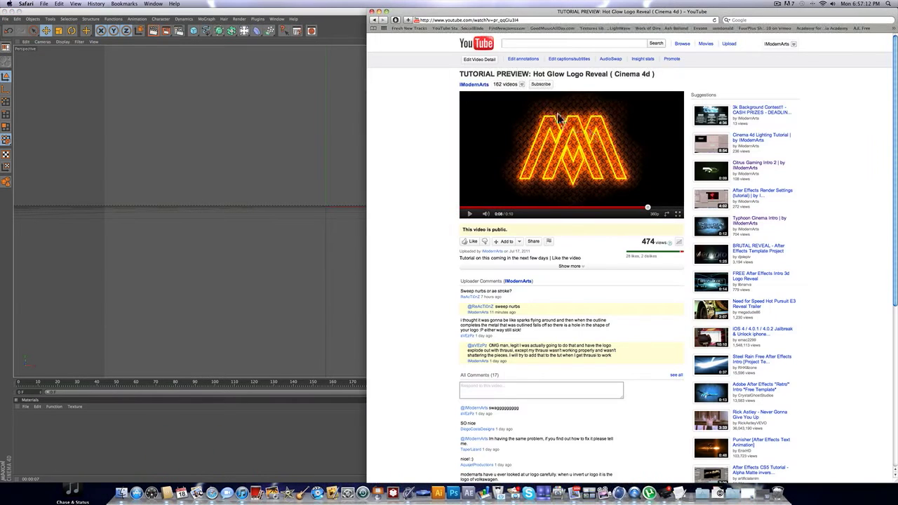
pyautogui.moveTo(609, 107)
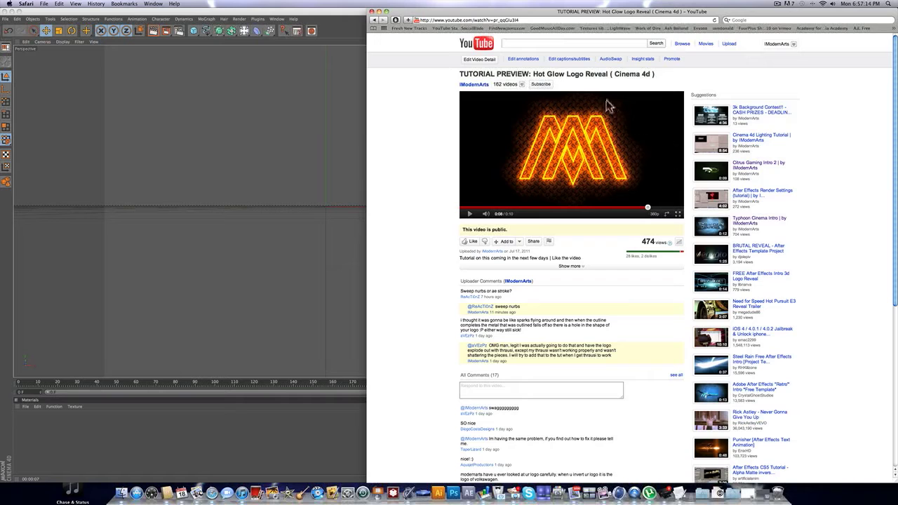
pyautogui.moveTo(616, 119)
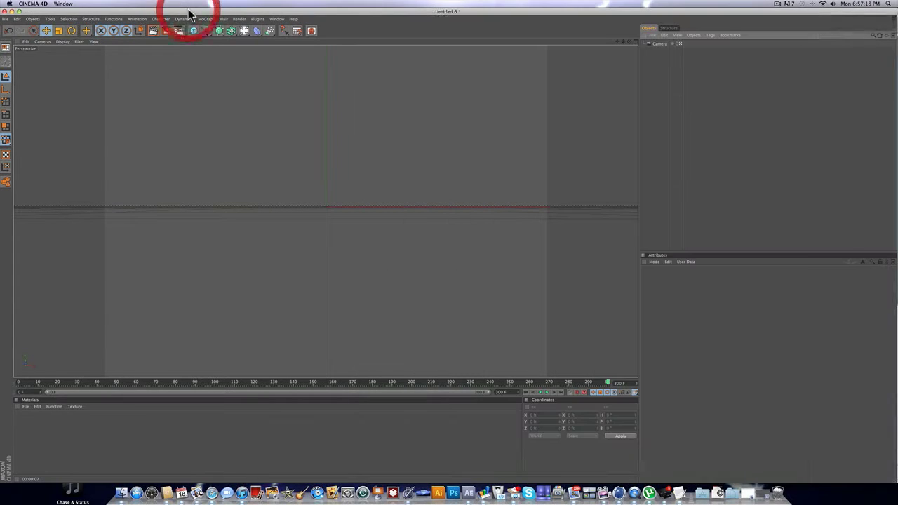
# Step: Add a Cube and set its size to 1000 so it fills the view as a backdrop
pyautogui.click(194, 31)
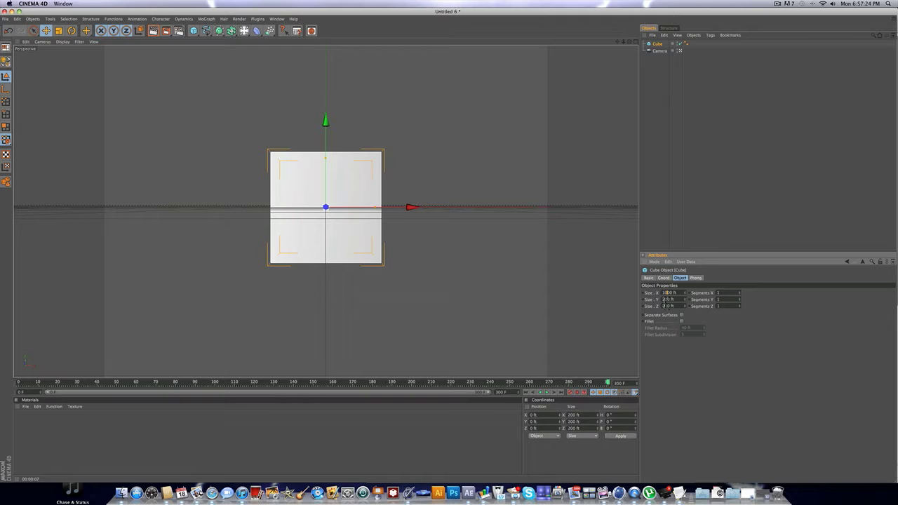
pyautogui.write('1000')
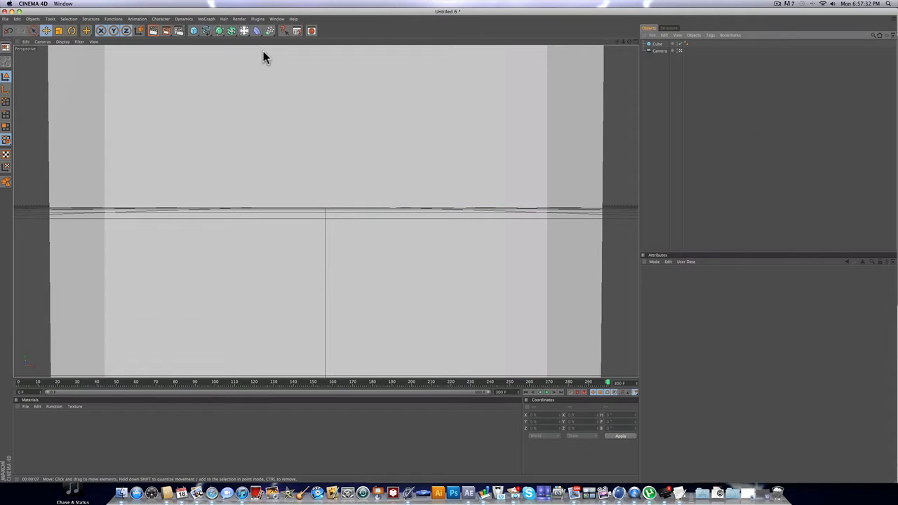
pyautogui.moveTo(177, 34)
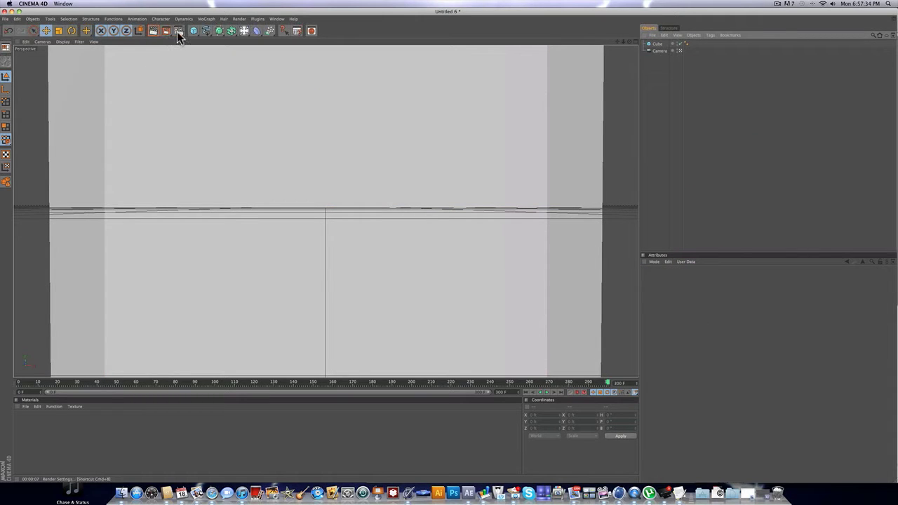
# Step: Set render output width to 1920 and Frame Range to All Frames
pyautogui.click(177, 31)
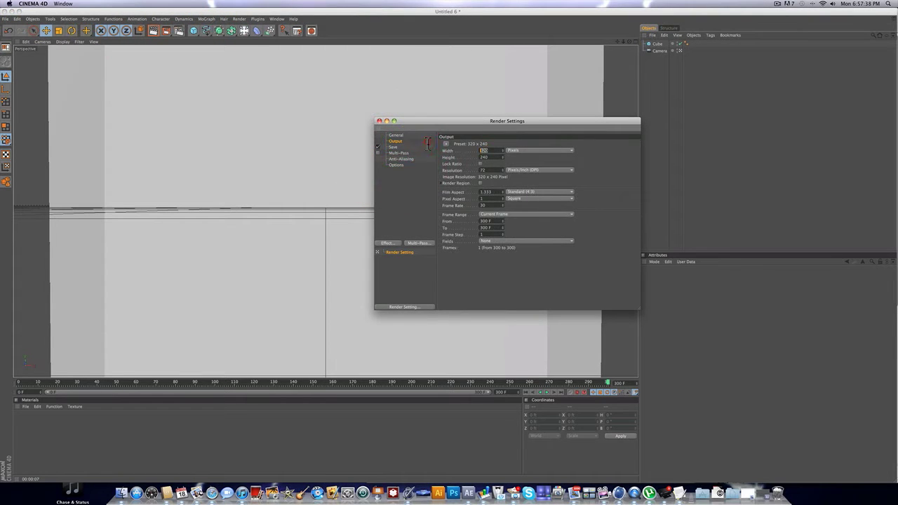
pyautogui.write('1920')
pyautogui.click(492, 157)
pyautogui.write('1080')
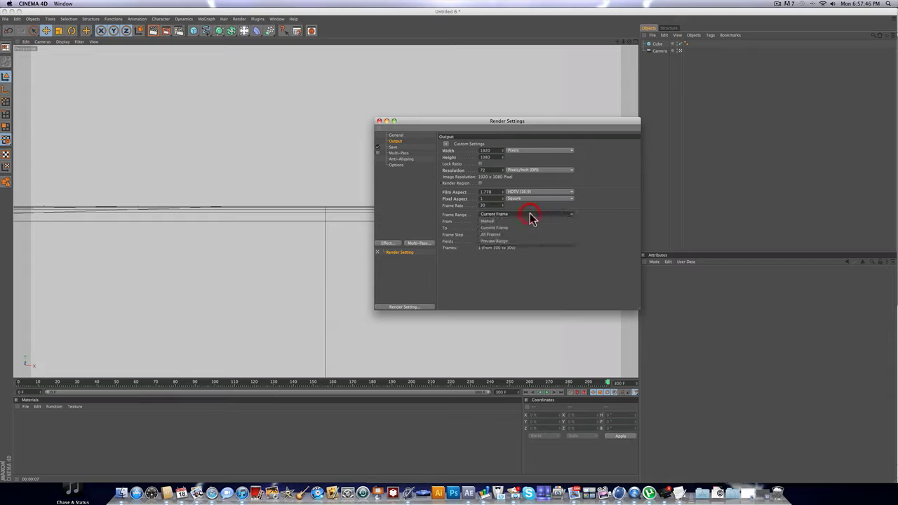
pyautogui.click(494, 233)
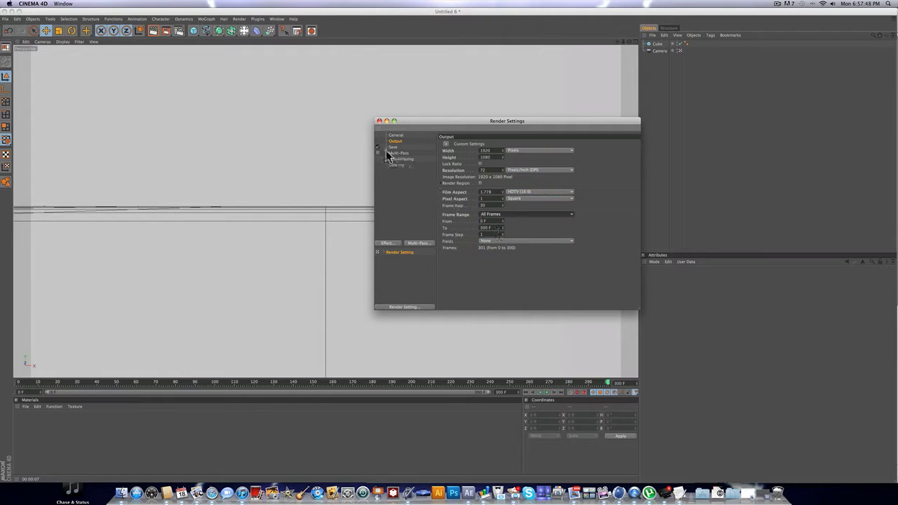
# Step: In the Save options, name the output file Hot Glow Logo Reveal
pyautogui.click(393, 148)
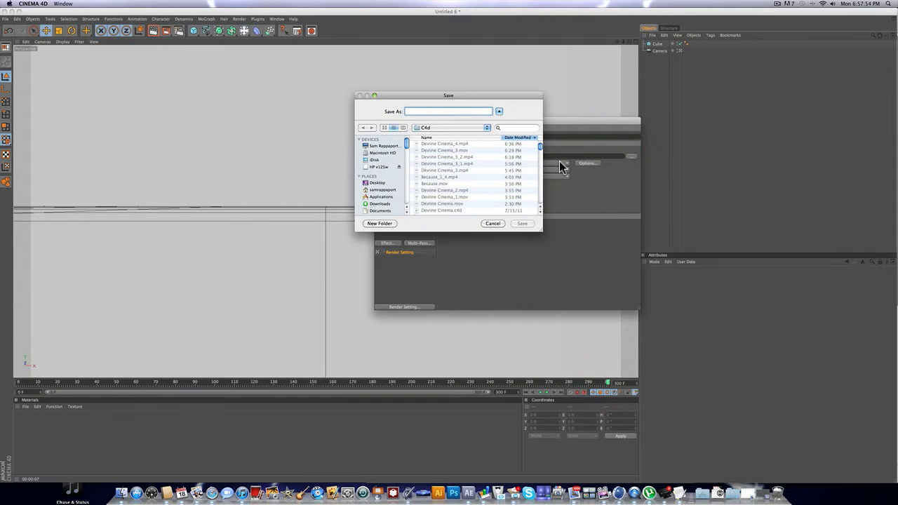
pyautogui.write('Hot Glue')
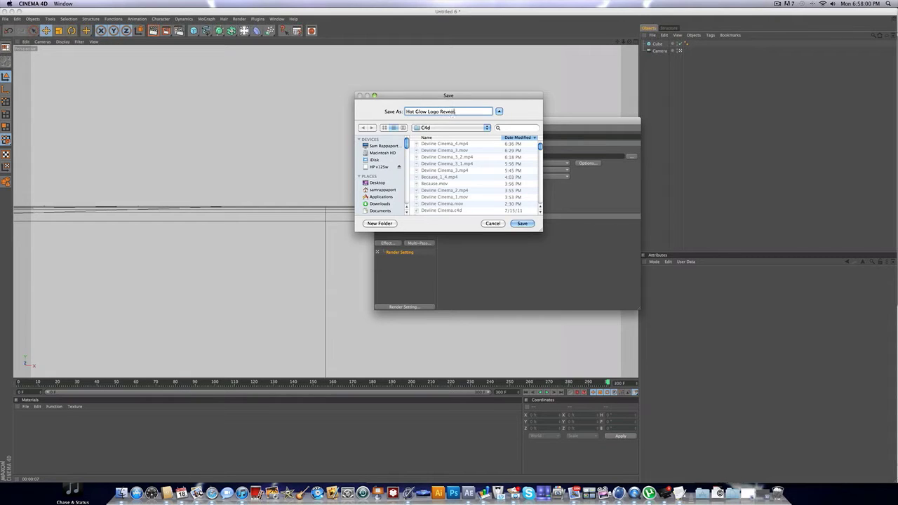
# Step: Confirm the output file location and add the Global Illumination effect
pyautogui.click(522, 224)
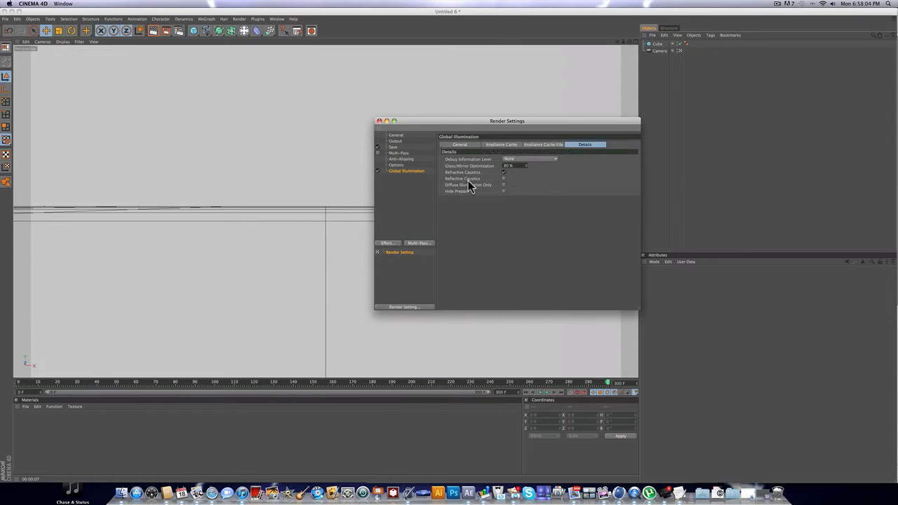
pyautogui.click(500, 144)
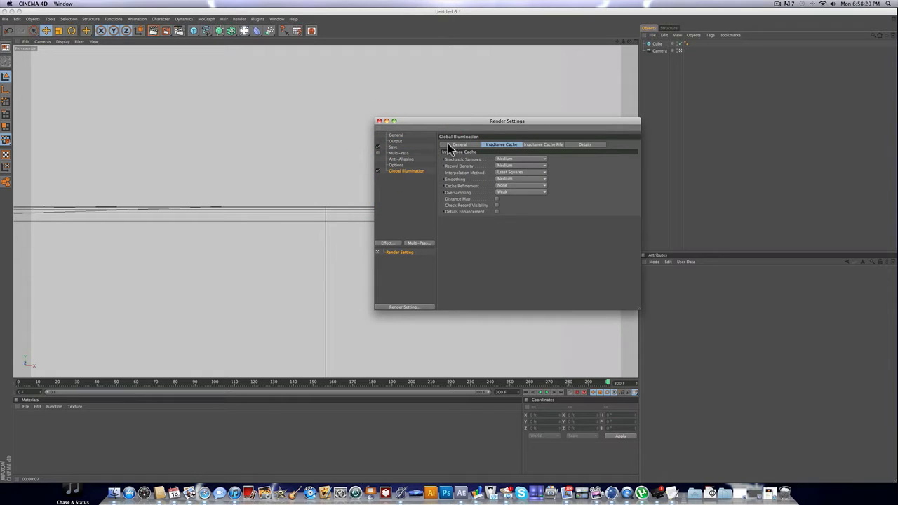
pyautogui.click(460, 144)
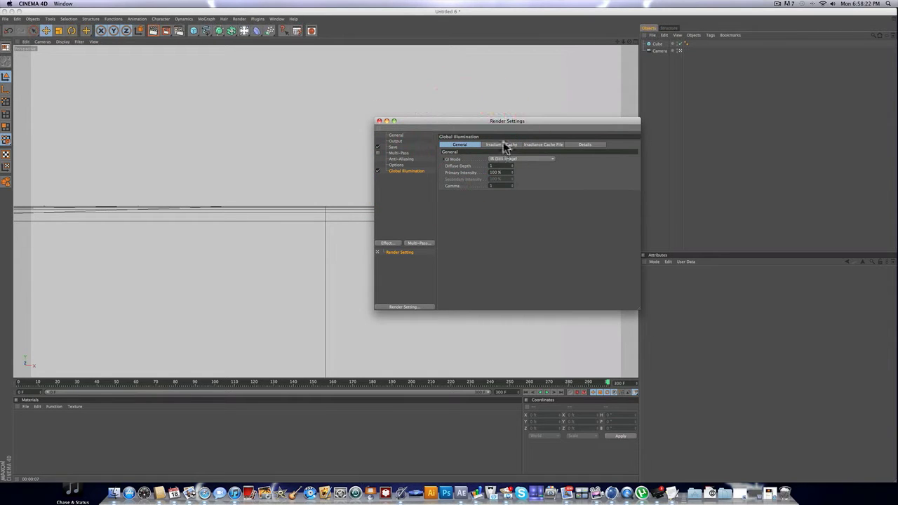
# Step: Choose an Irradiance Cache Record Density and close the Render Settings
pyautogui.click(500, 145)
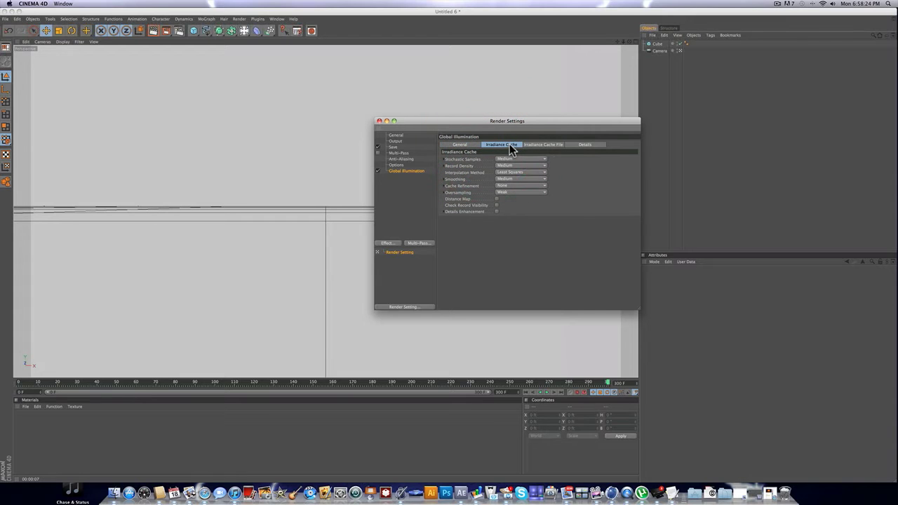
pyautogui.click(519, 158)
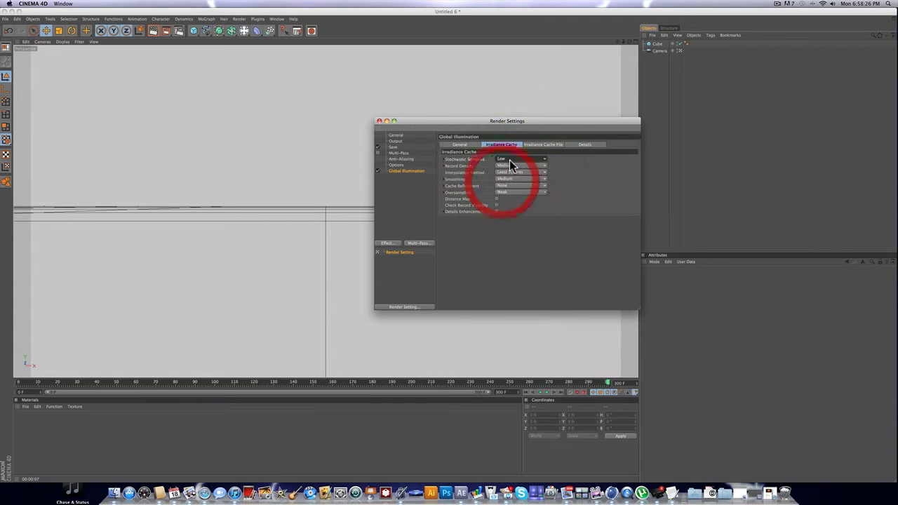
pyautogui.click(522, 166)
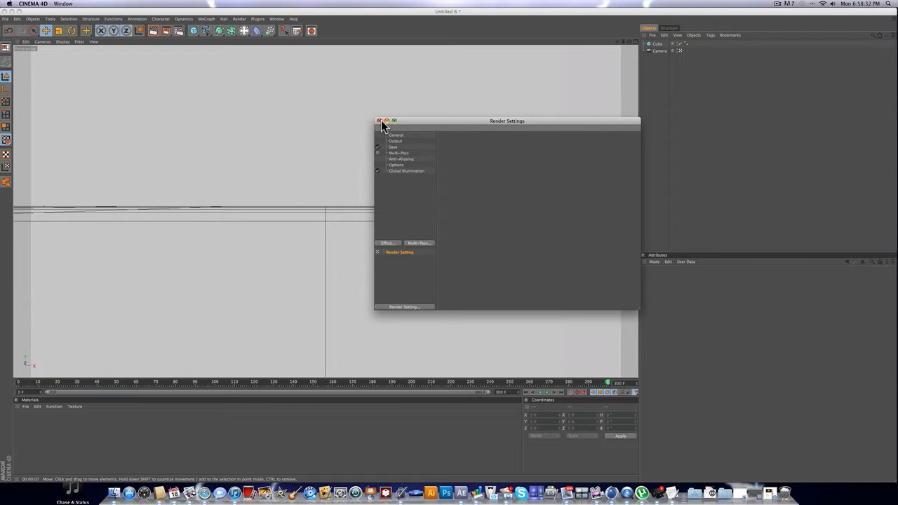
pyautogui.click(379, 120)
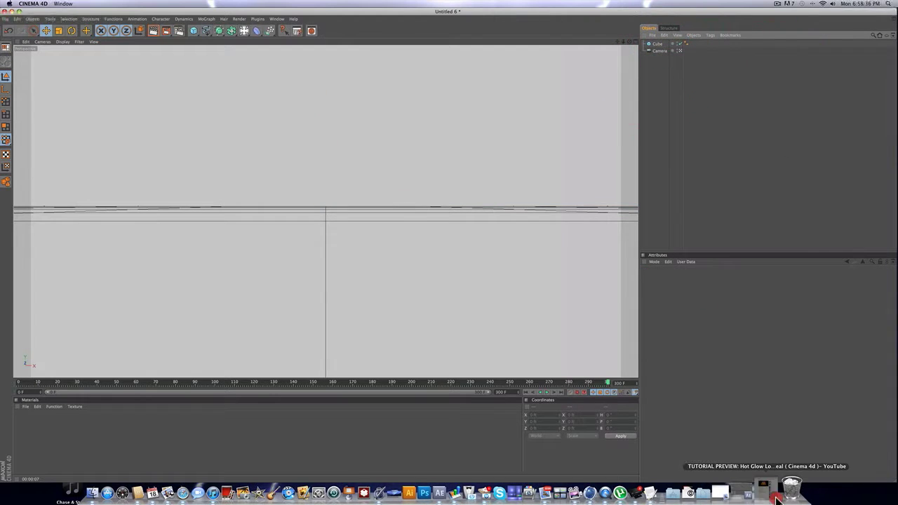
pyautogui.click(782, 481)
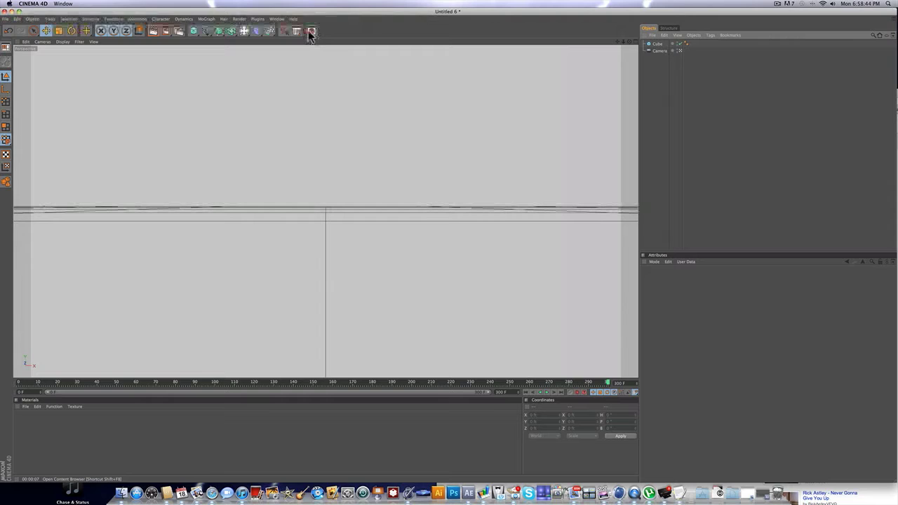
# Step: Open the Content Browser and navigate into a preset library's Materials folder
pyautogui.click(309, 34)
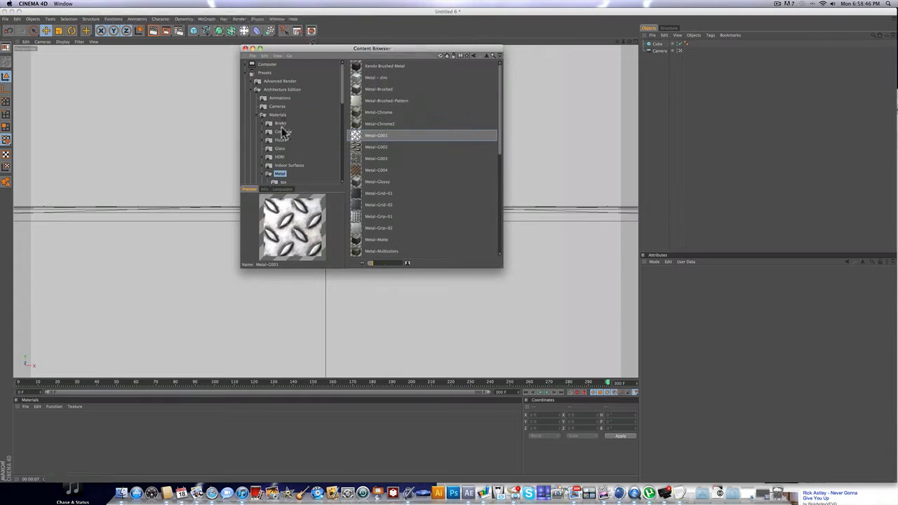
pyautogui.click(253, 73)
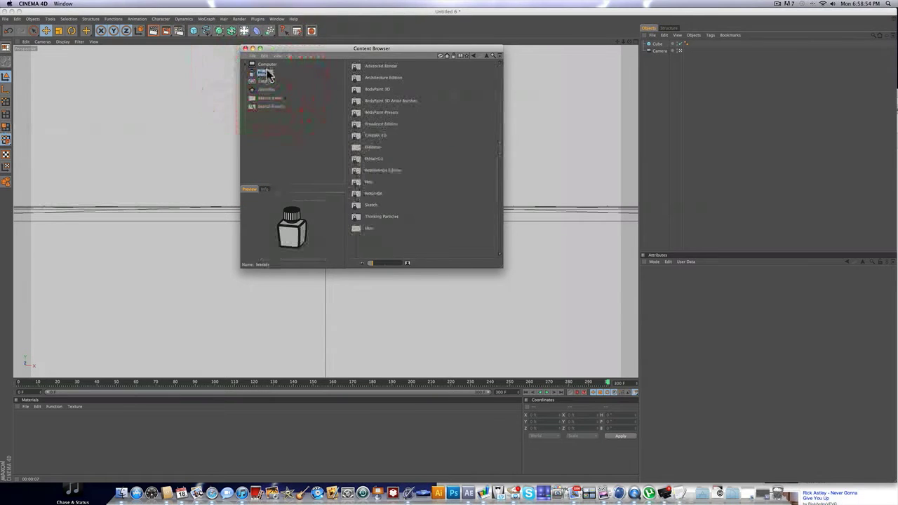
pyautogui.click(267, 73)
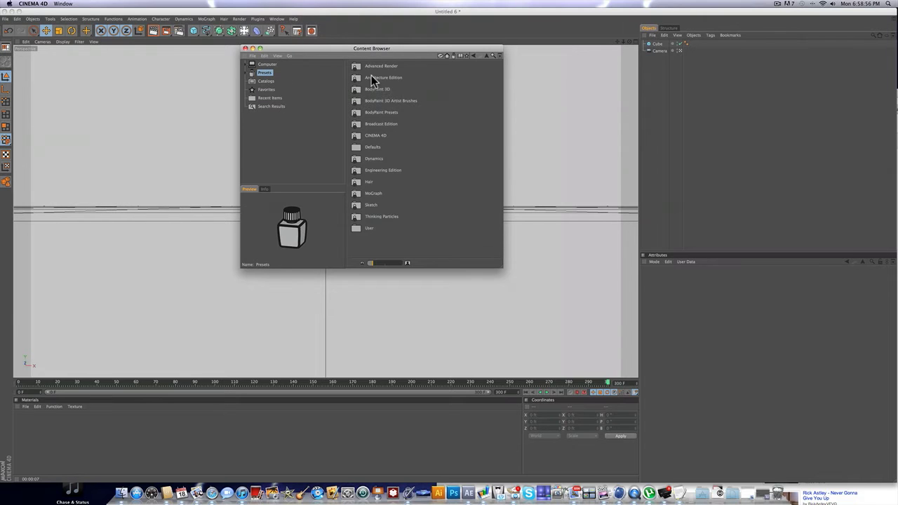
pyautogui.click(374, 78)
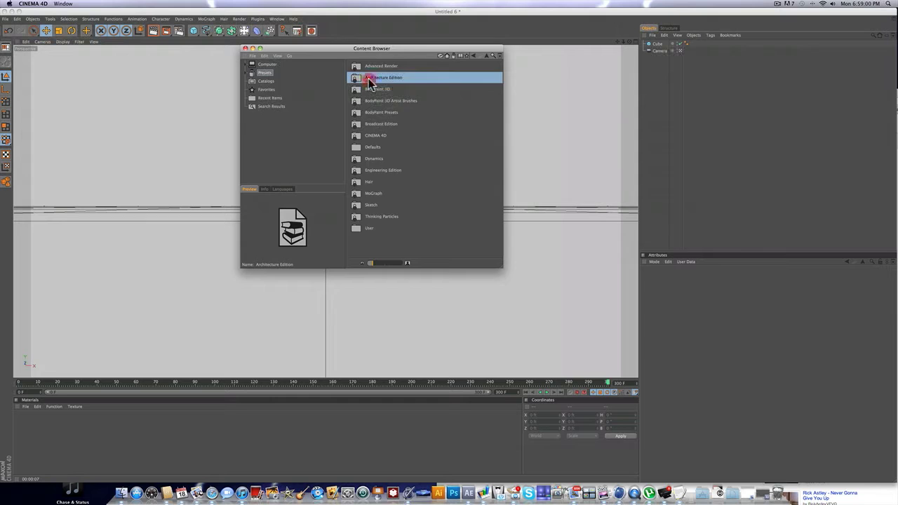
pyautogui.doubleClick(385, 77)
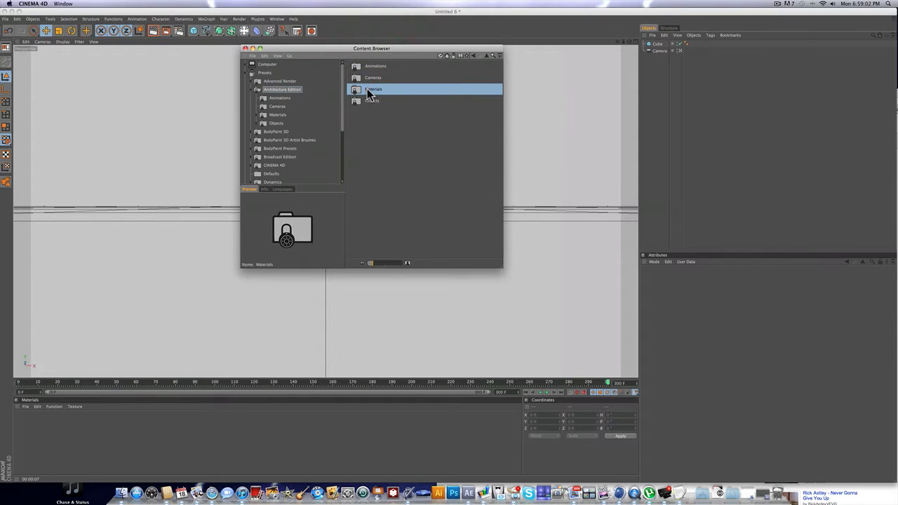
pyautogui.doubleClick(373, 89)
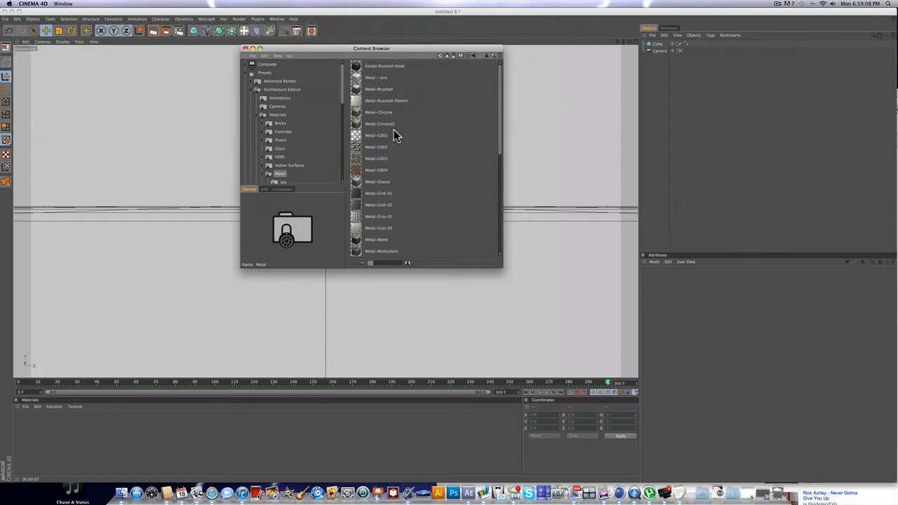
# Step: Browse to the Metal material presets and preview a metal plate material
pyautogui.click(378, 227)
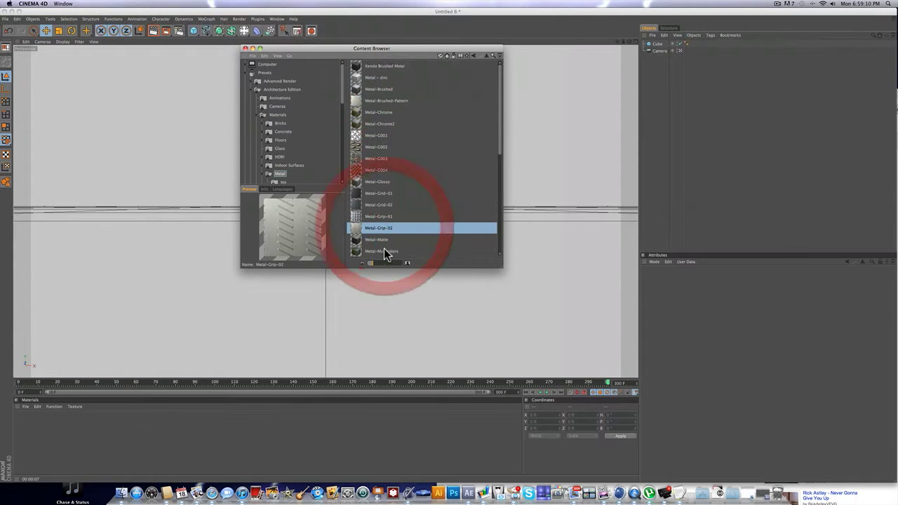
pyautogui.click(382, 250)
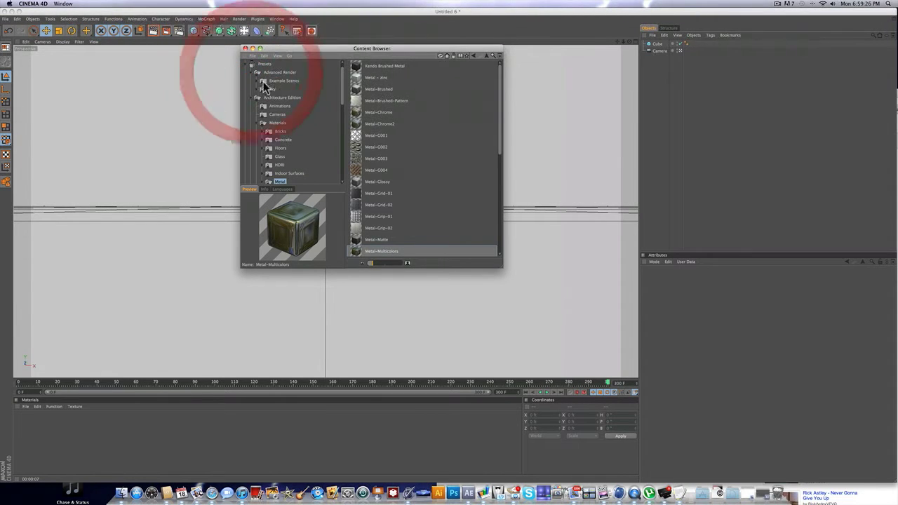
pyautogui.click(284, 80)
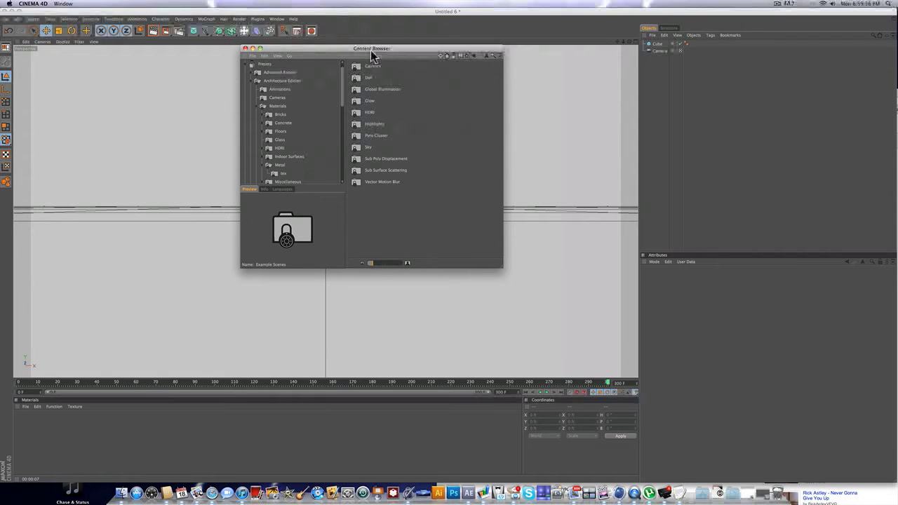
pyautogui.scroll(-3)
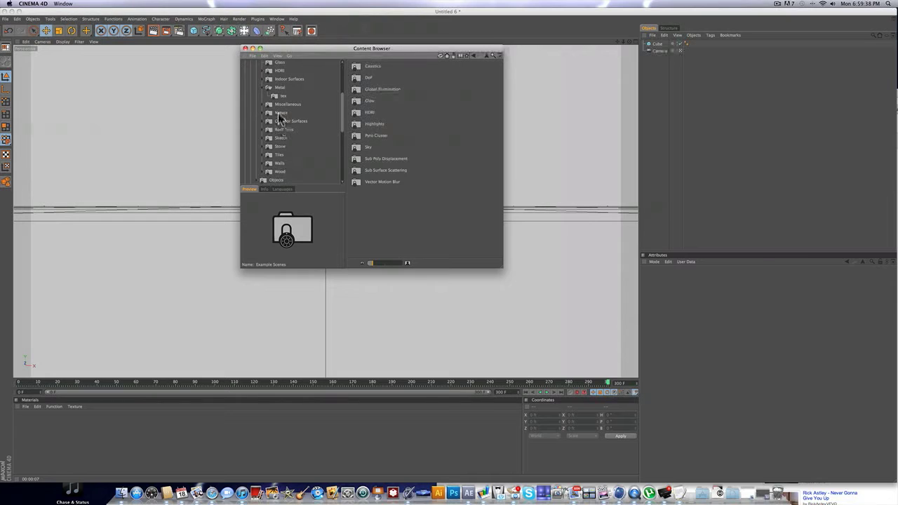
pyautogui.click(278, 95)
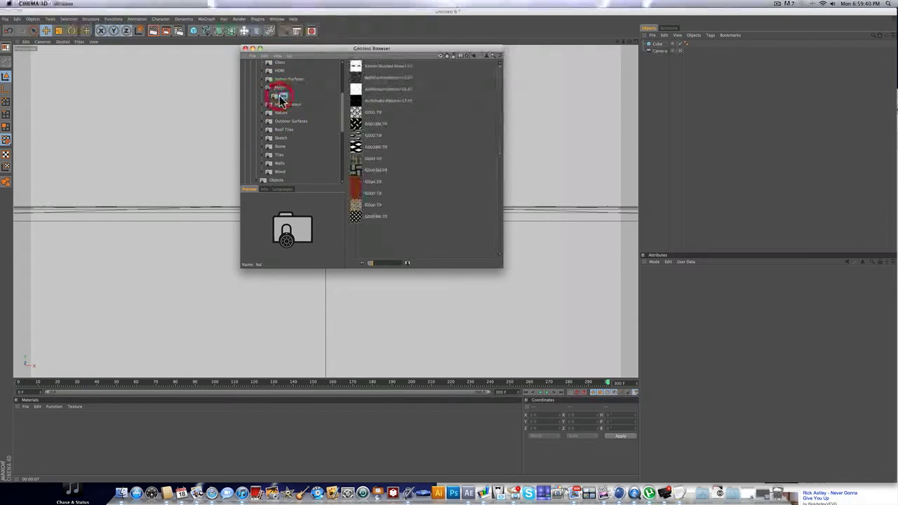
pyautogui.click(280, 87)
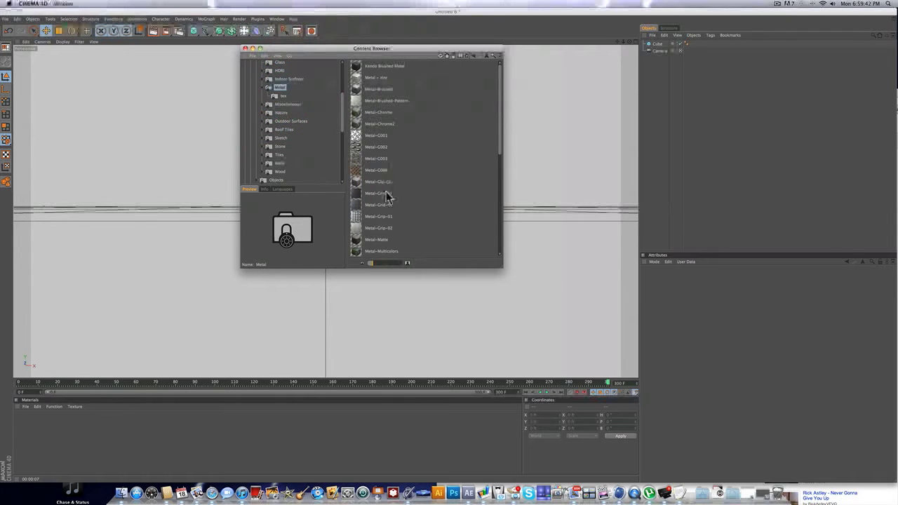
# Step: Pick the diamond-plate metal material preset for the background
pyautogui.click(379, 135)
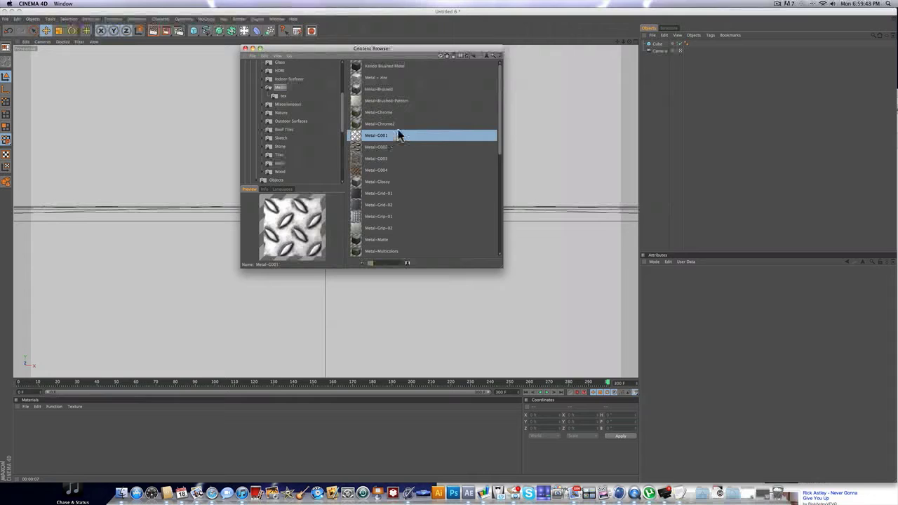
pyautogui.moveTo(365, 144)
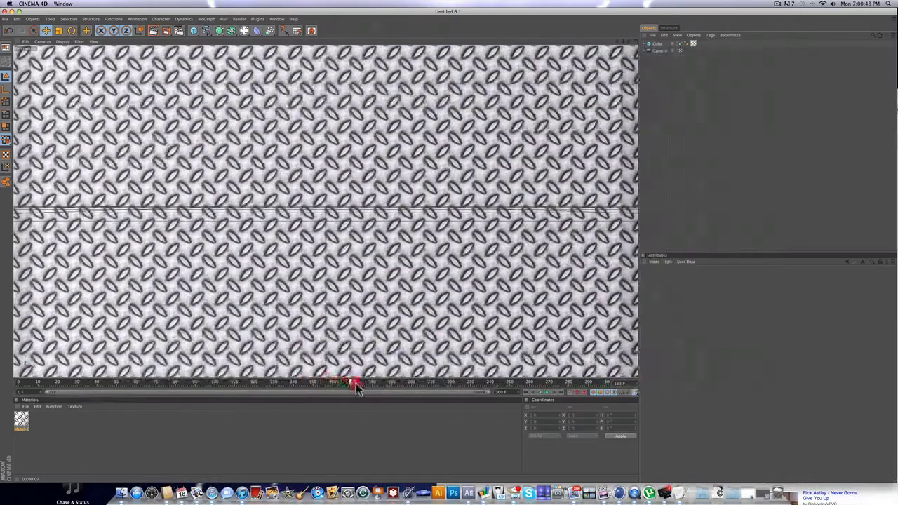
# Step: Add a Text object and choose a different font for it in the Attributes panel
pyautogui.click(206, 34)
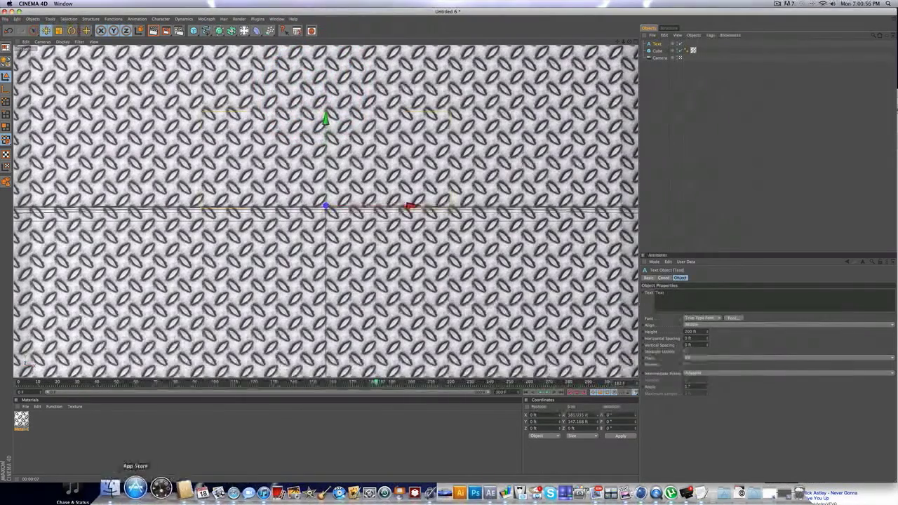
pyautogui.click(110, 485)
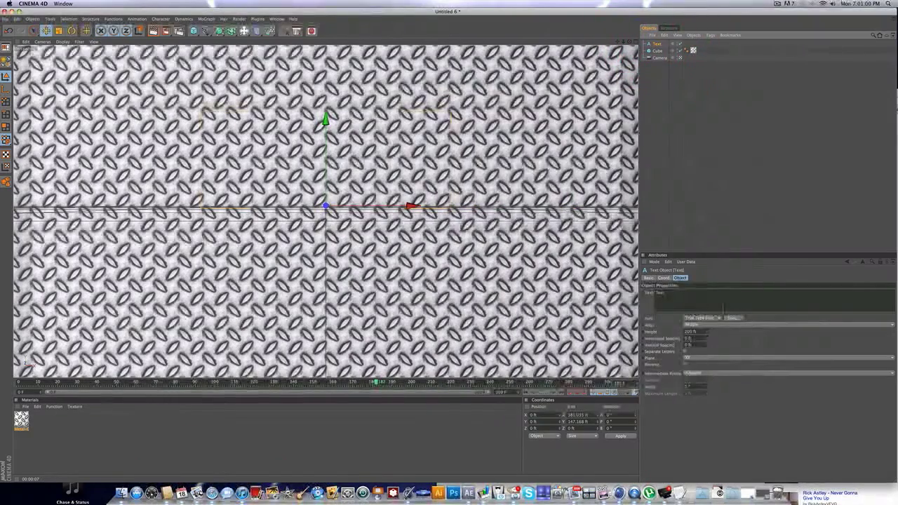
pyautogui.click(735, 317)
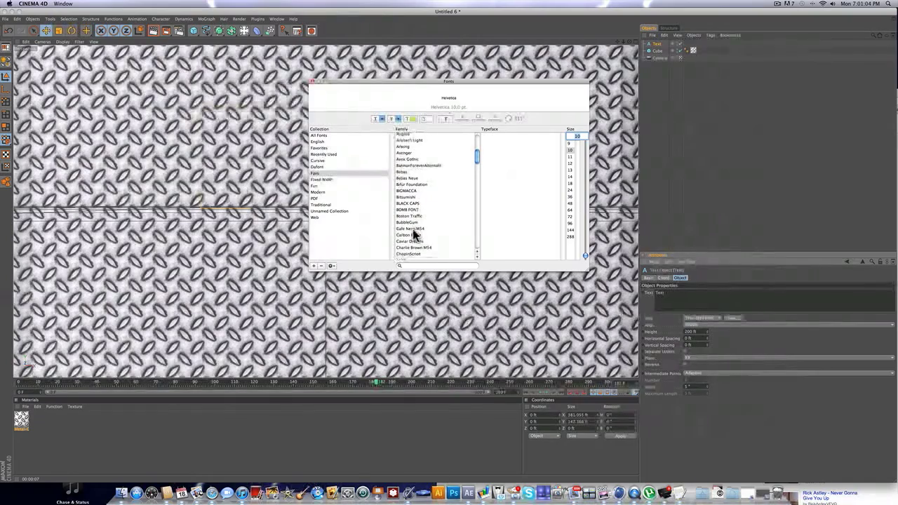
pyautogui.scroll(-3)
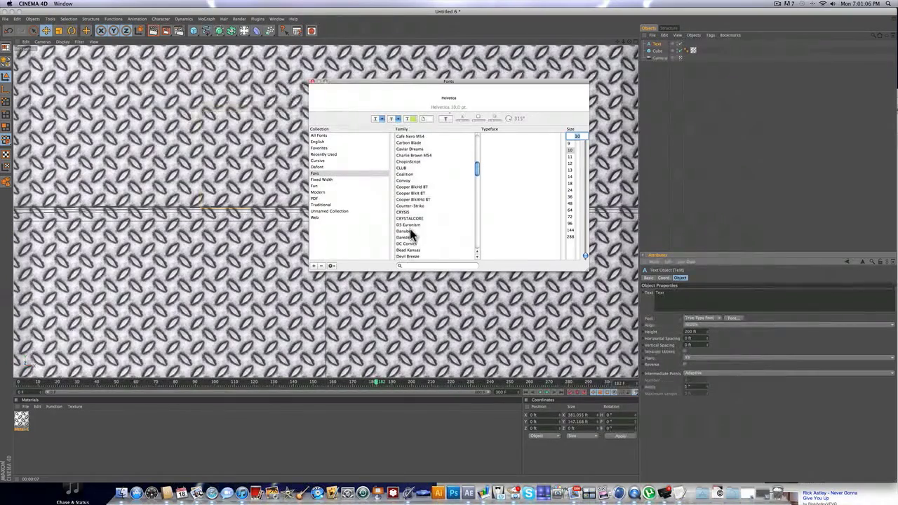
pyautogui.click(407, 244)
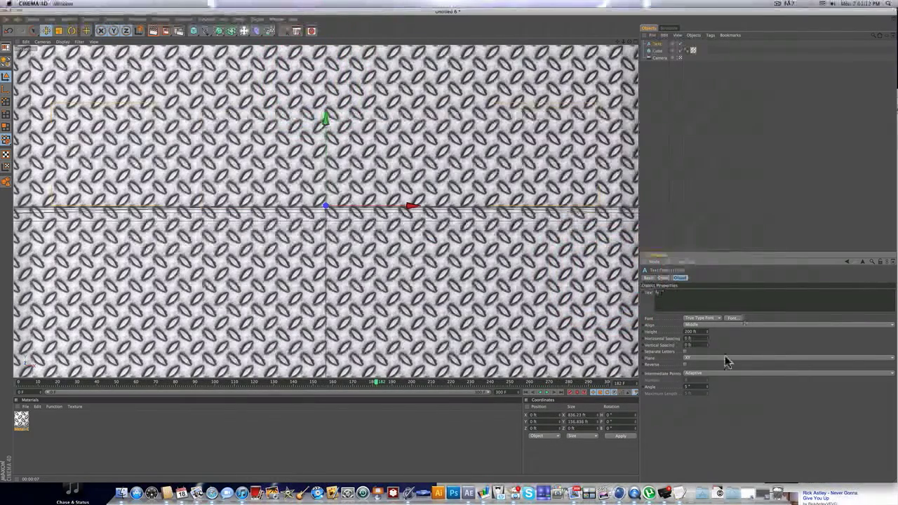
pyautogui.click(734, 317)
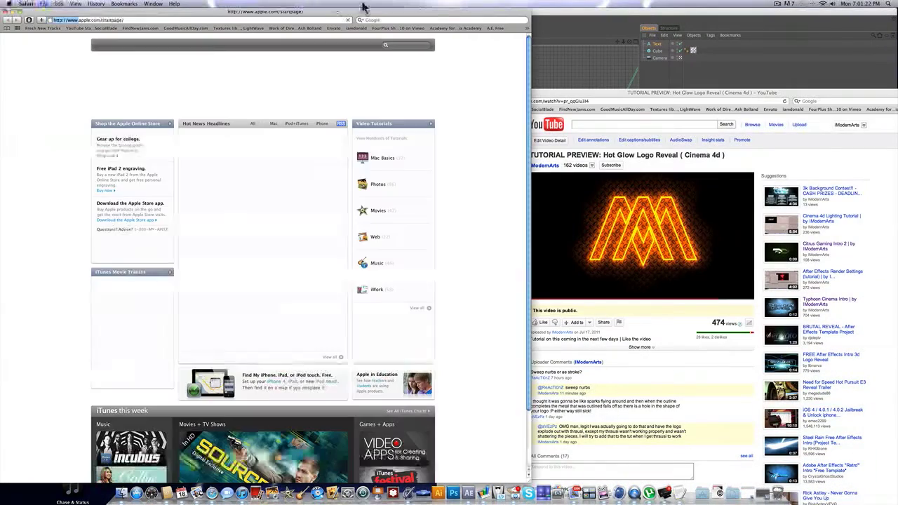
# Step: Go to dafont.com in Safari and browse the Dingbats Logos fonts for the Batman logo
pyautogui.write('dafont')
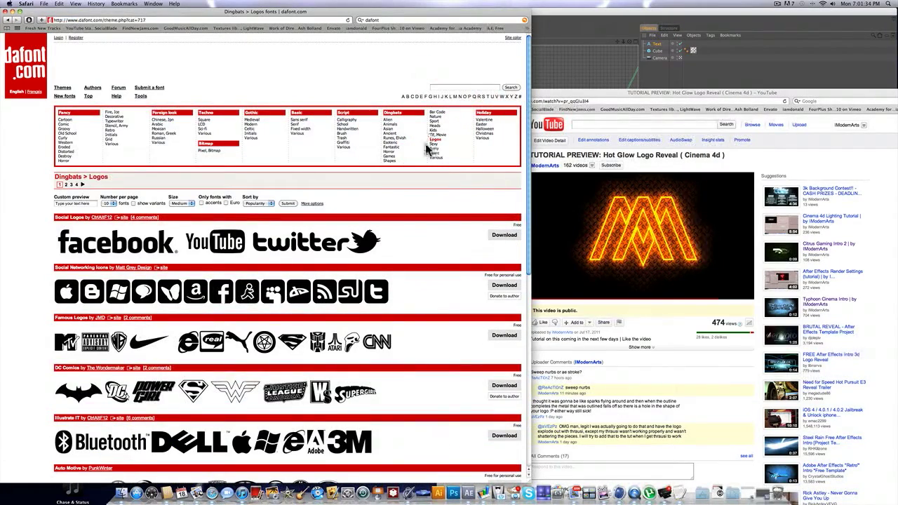
pyautogui.scroll(-3)
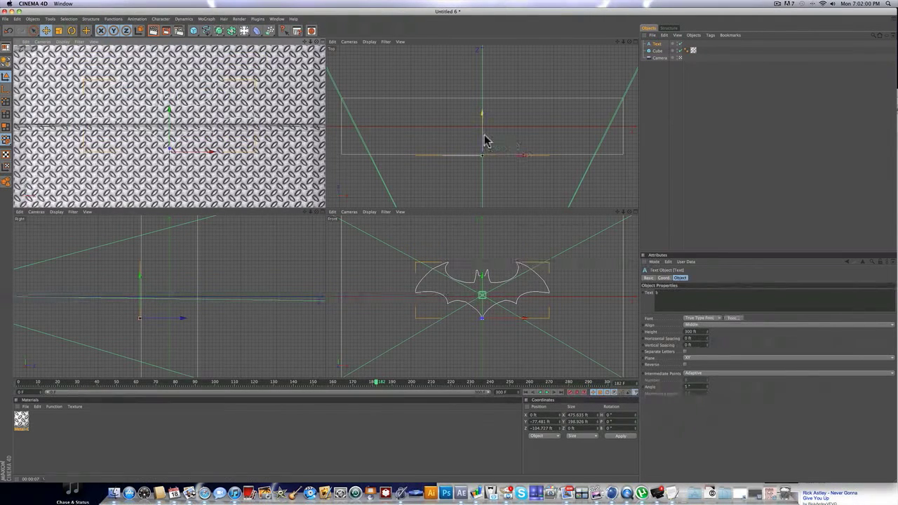
# Step: Open the list of generator objects to add to the Batman logo scene
pyautogui.click(203, 34)
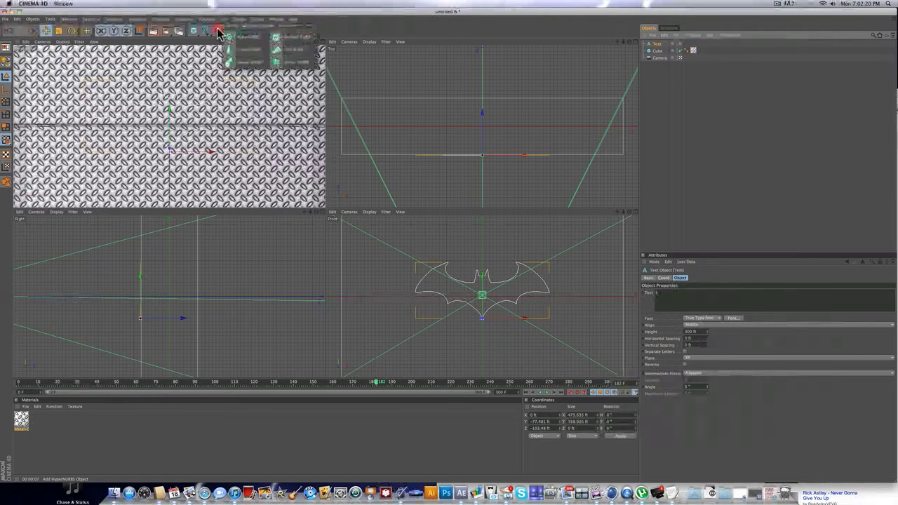
# Step: Add a Sweep NURBS generator to the scene for the logo outline
pyautogui.click(213, 31)
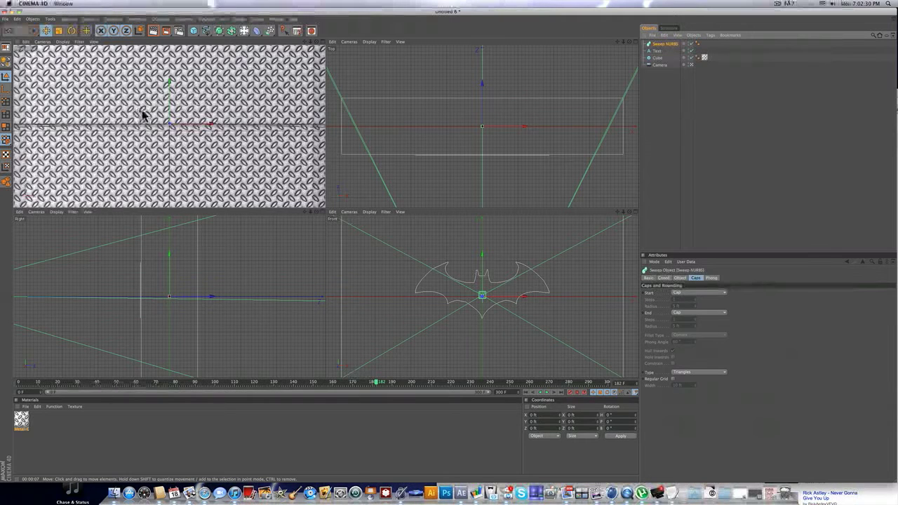
pyautogui.moveTo(124, 84)
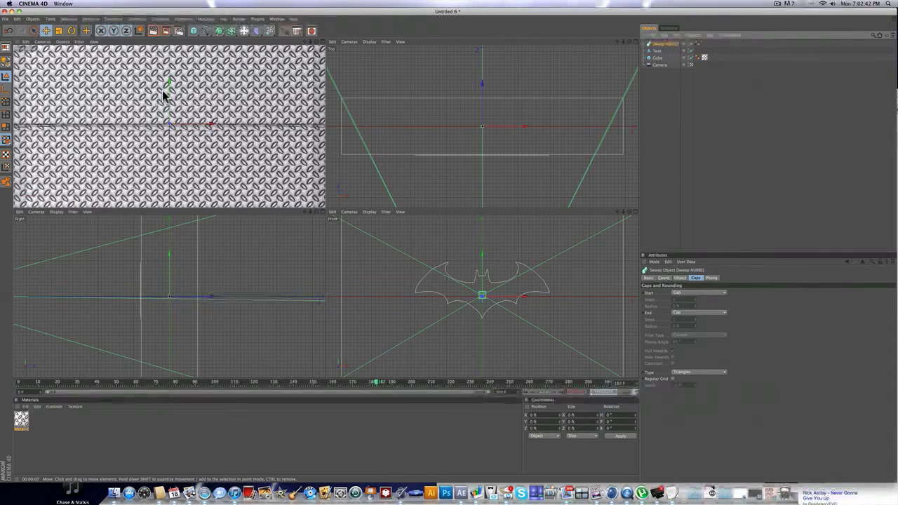
# Step: Add a rectangle profile spline inside the Sweep NURBS so the Batman path becomes a thin tube
pyautogui.click(660, 50)
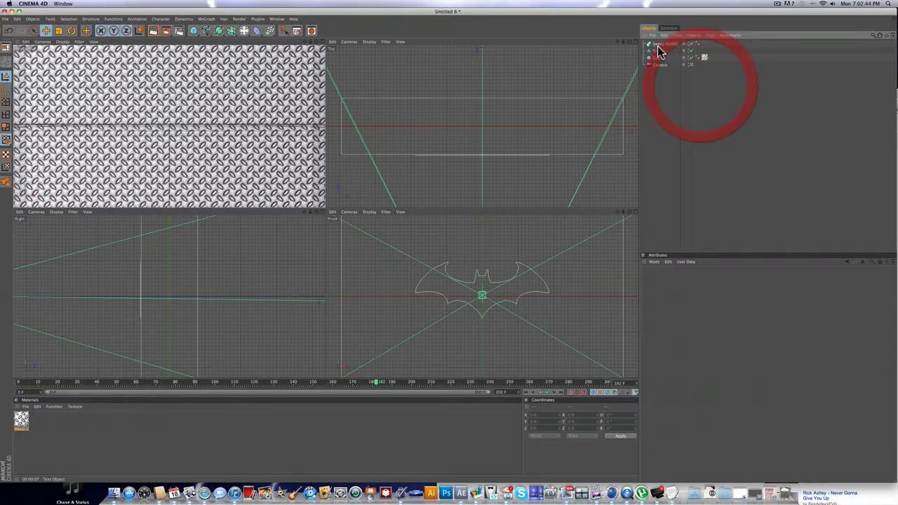
pyautogui.click(211, 31)
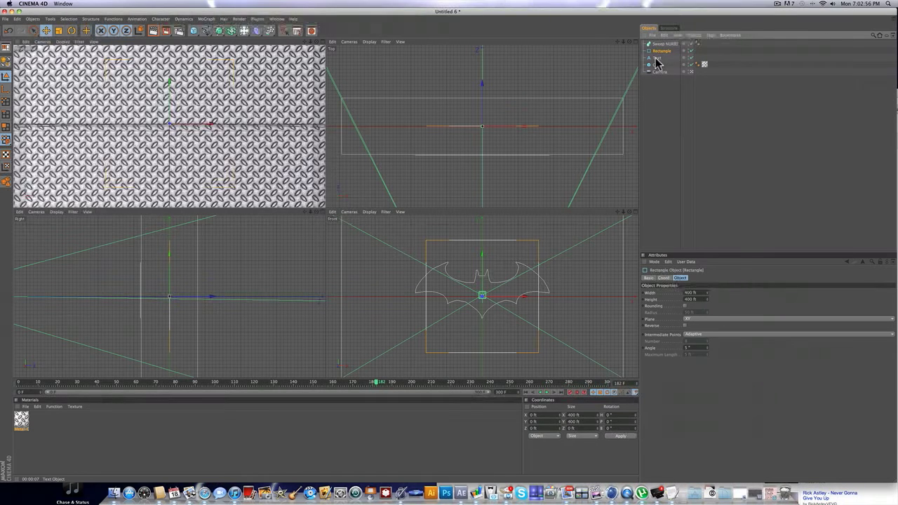
pyautogui.click(662, 60)
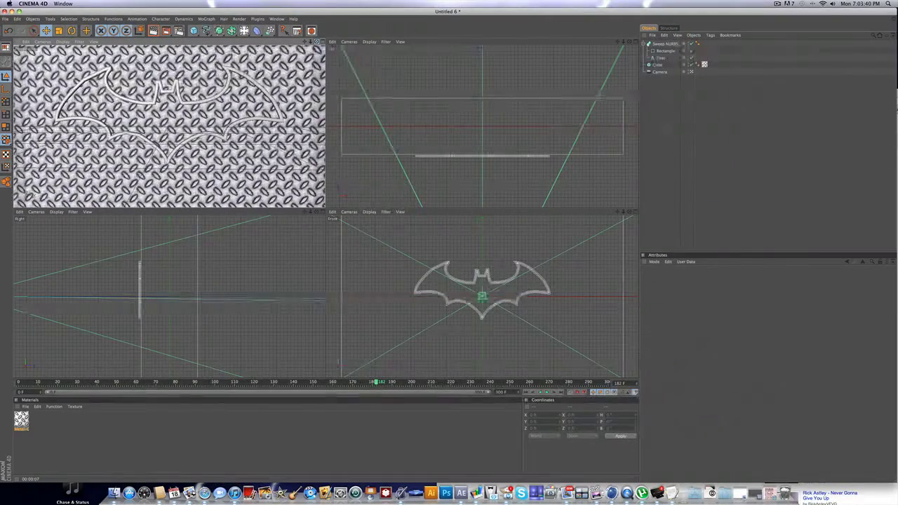
# Step: Create a new material in the Material Manager
pyautogui.click(660, 53)
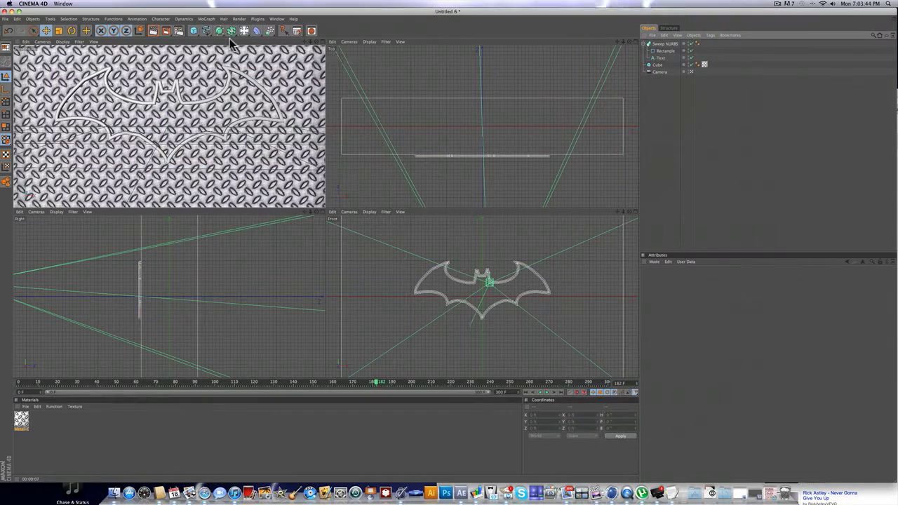
pyautogui.click(662, 52)
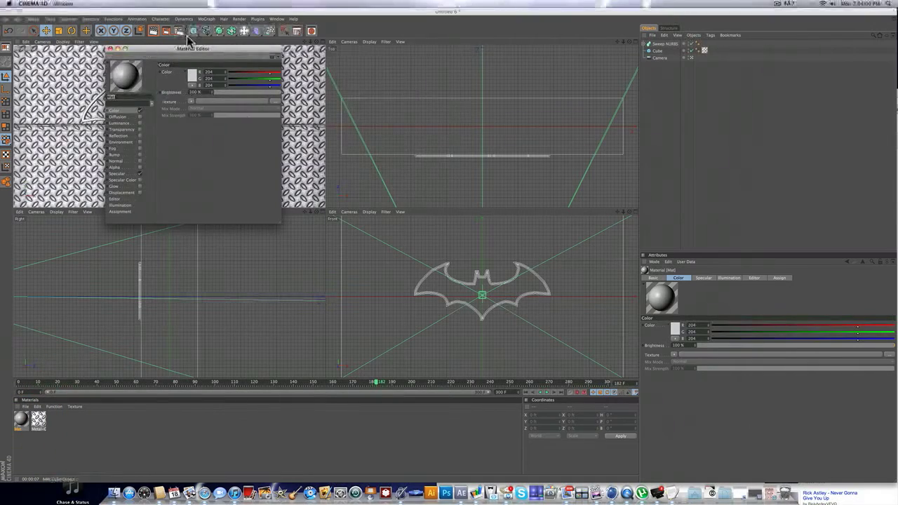
# Step: Give the new material an orange-red colour via the colour picker and confirm it
pyautogui.click(185, 73)
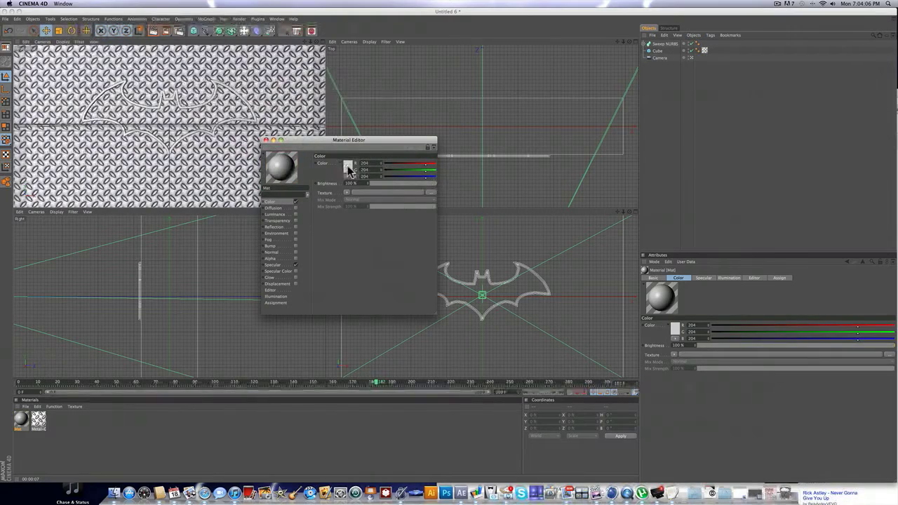
pyautogui.click(348, 164)
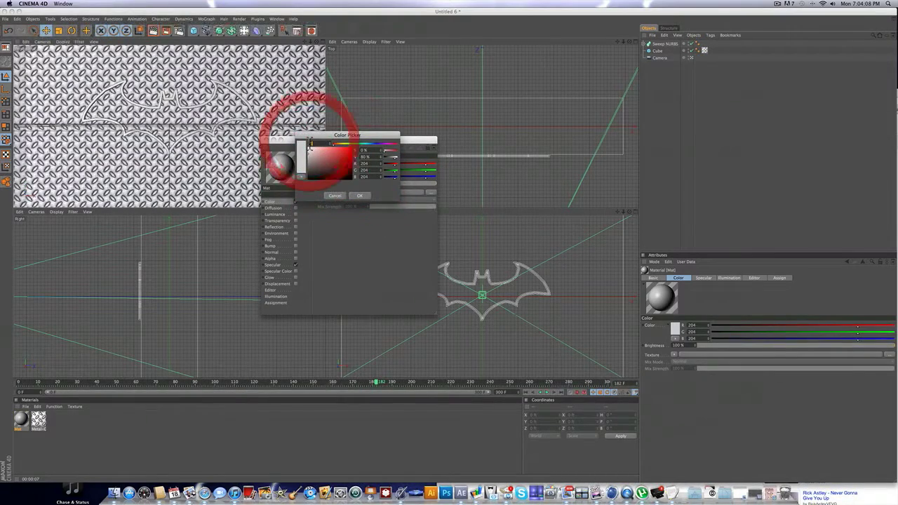
pyautogui.click(337, 160)
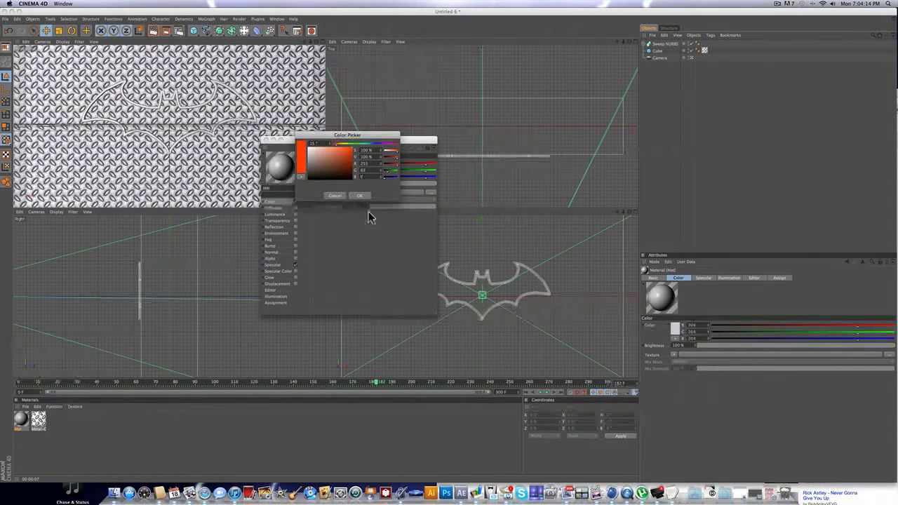
pyautogui.click(361, 195)
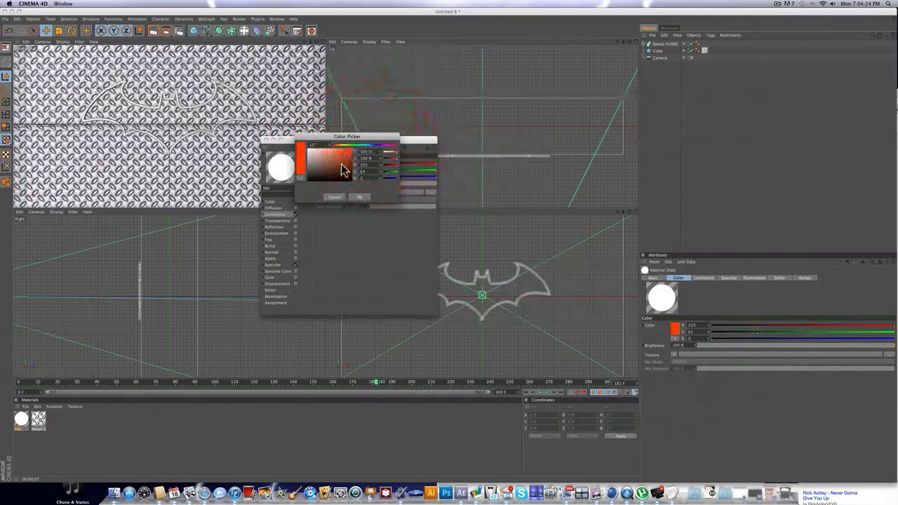
pyautogui.click(360, 196)
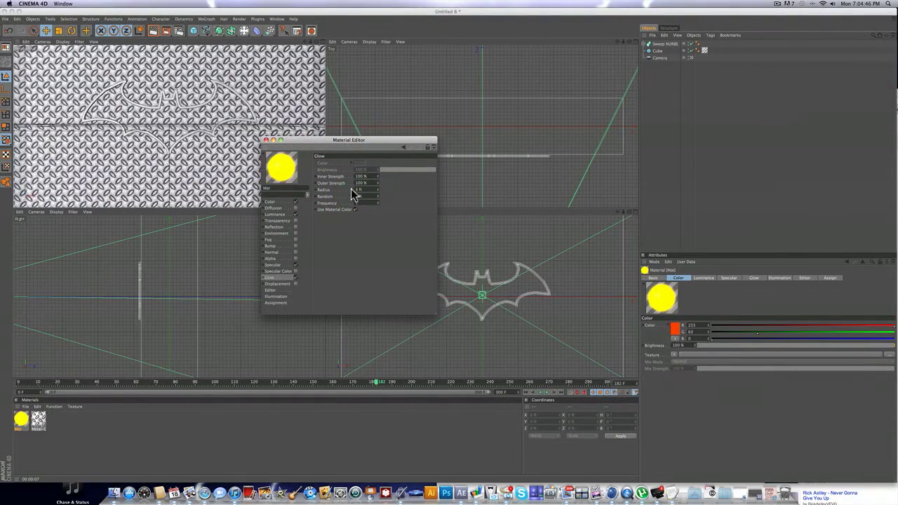
# Step: Enable the material's luminance and apply it to the Batman sweep tube
pyautogui.click(275, 202)
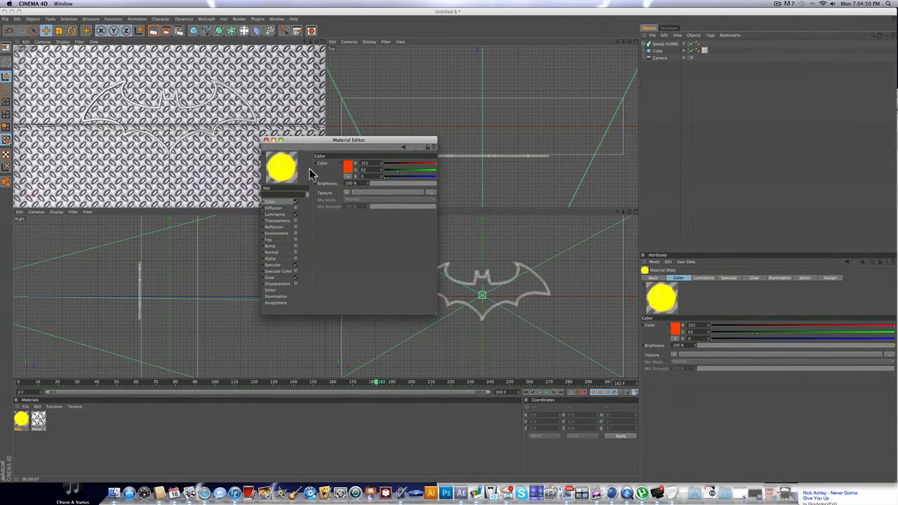
pyautogui.click(272, 213)
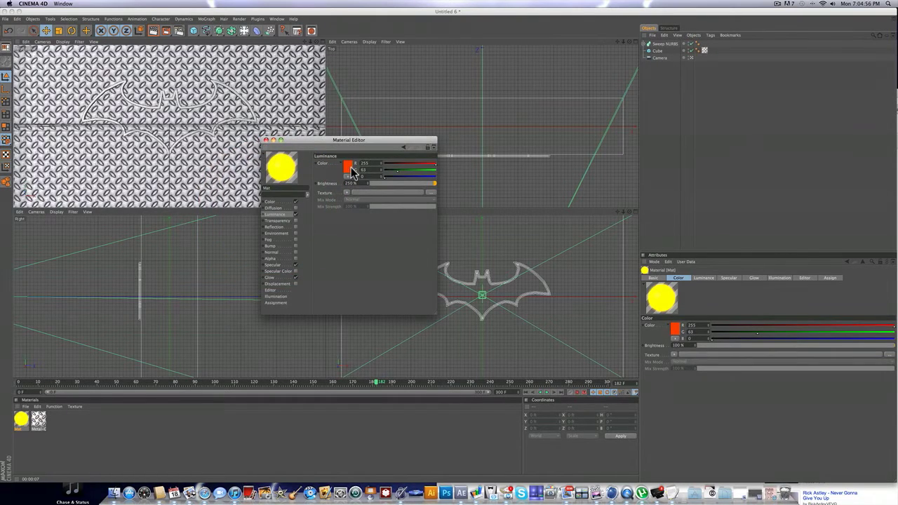
pyautogui.click(269, 278)
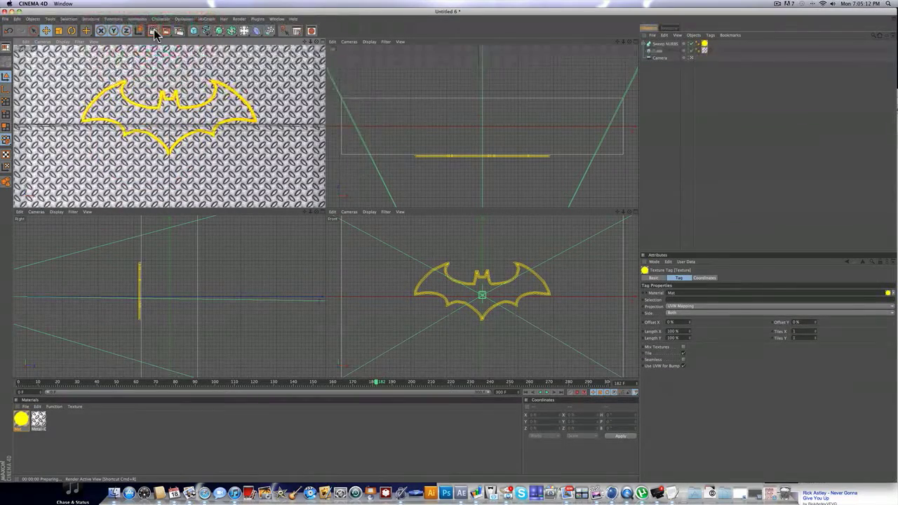
# Step: Shift the material's colour toward orange and render the view to check the glow
pyautogui.click(154, 33)
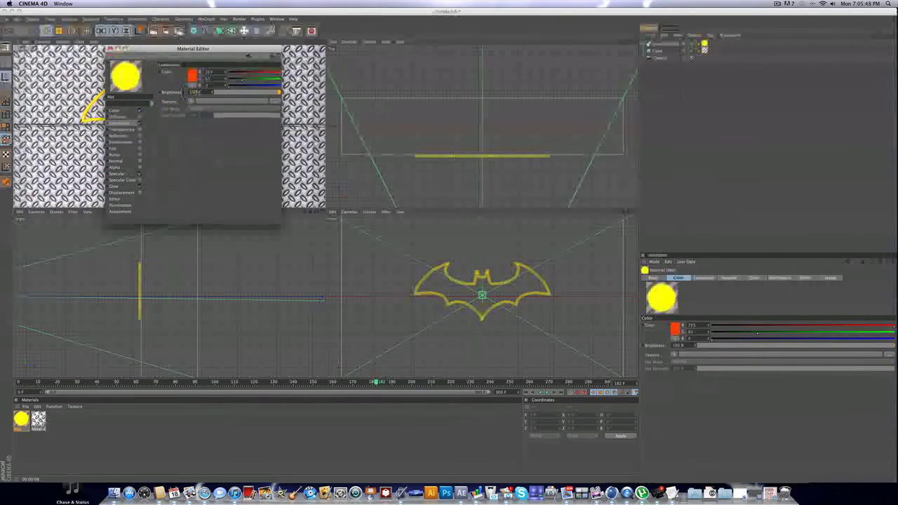
pyautogui.click(143, 33)
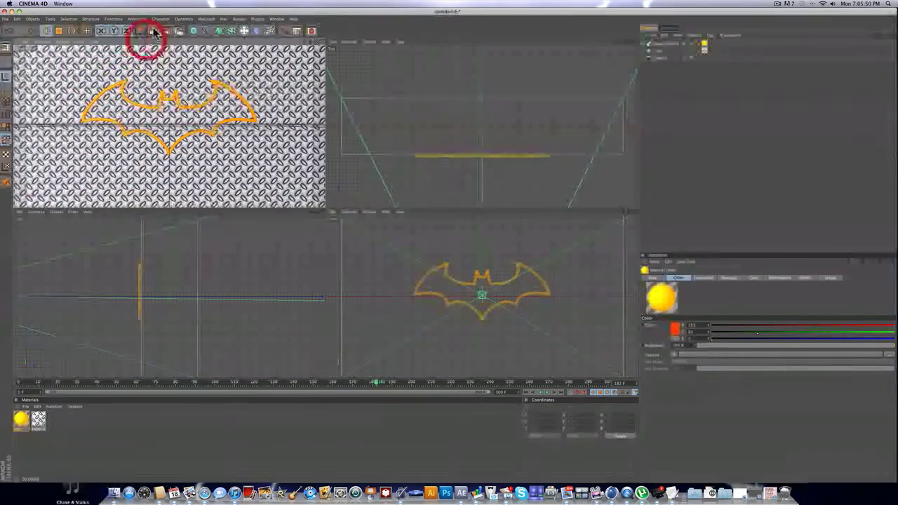
pyautogui.click(154, 31)
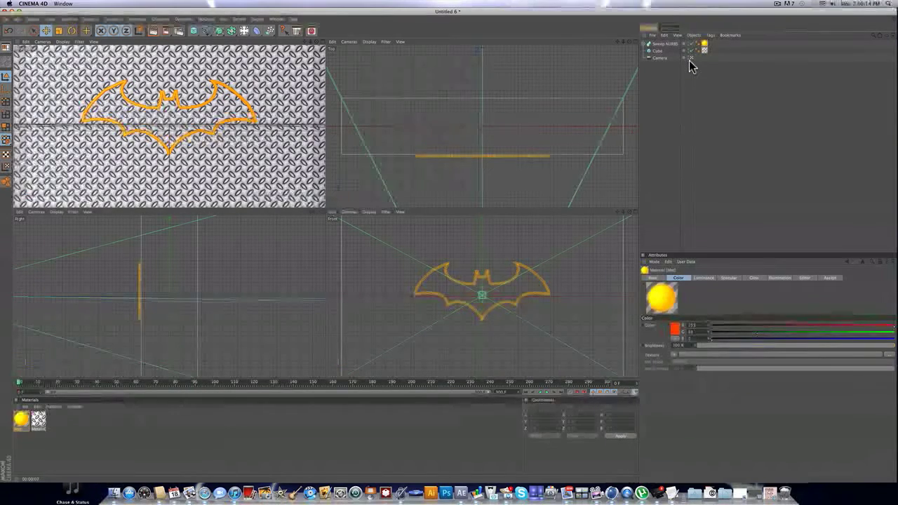
# Step: Select the Sweep NURBS and show its growth settings for keyframing End Growth
pyautogui.click(662, 43)
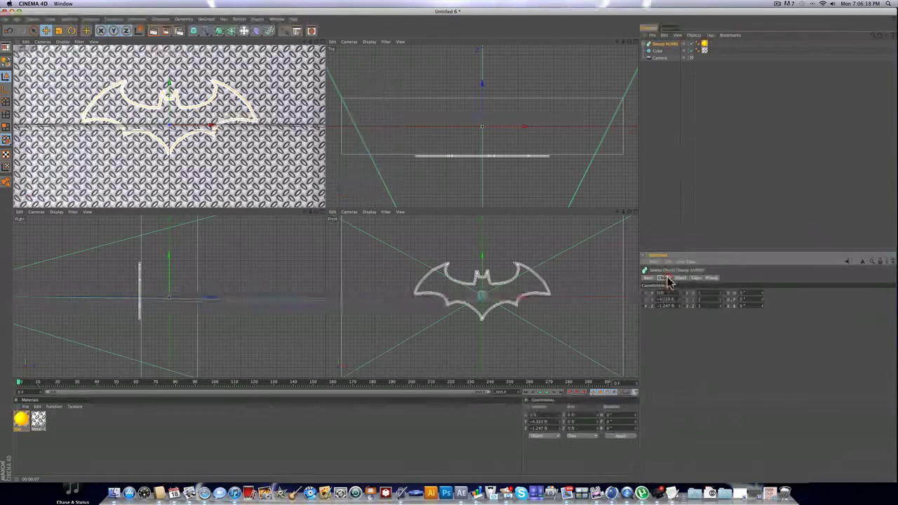
pyautogui.click(679, 278)
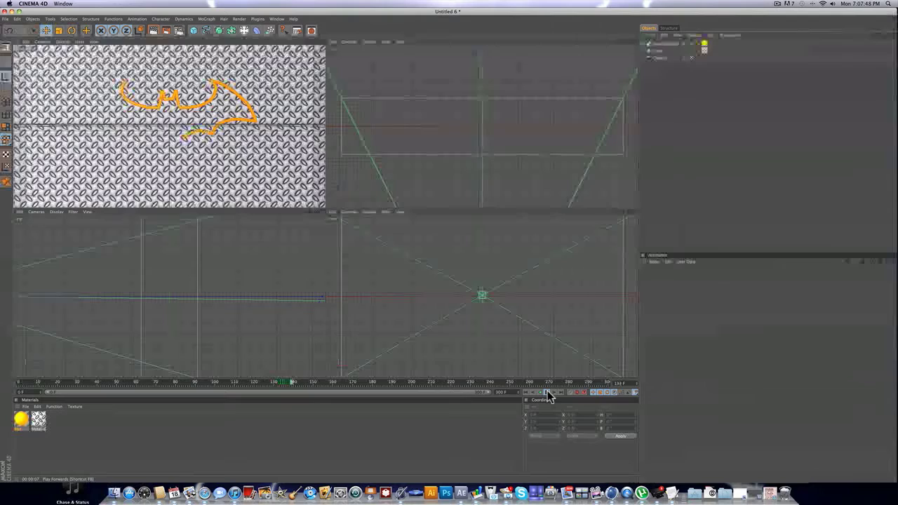
# Step: Play back the growth animation and return to an earlier frame
pyautogui.click(547, 396)
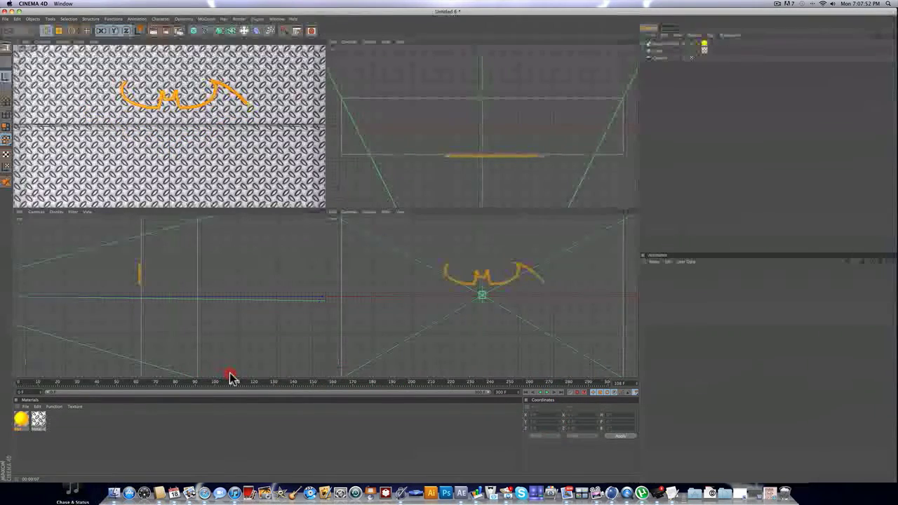
pyautogui.click(148, 31)
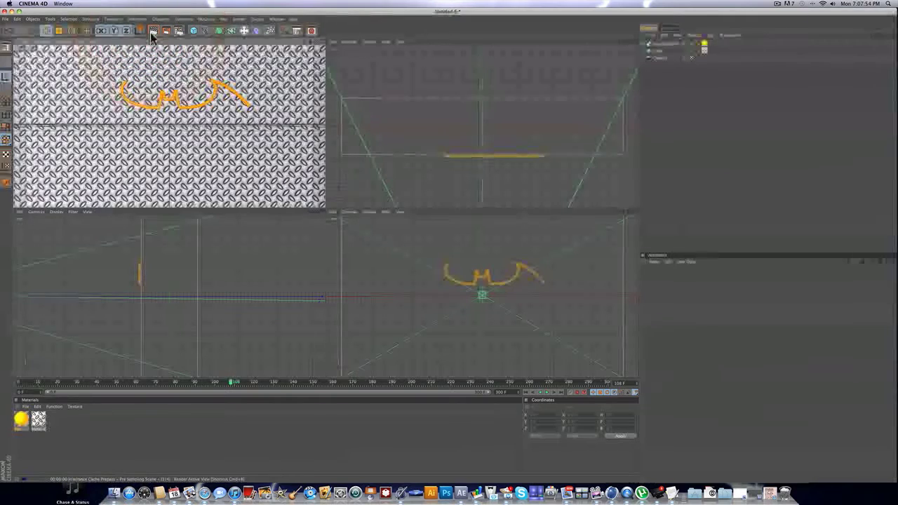
pyautogui.click(152, 34)
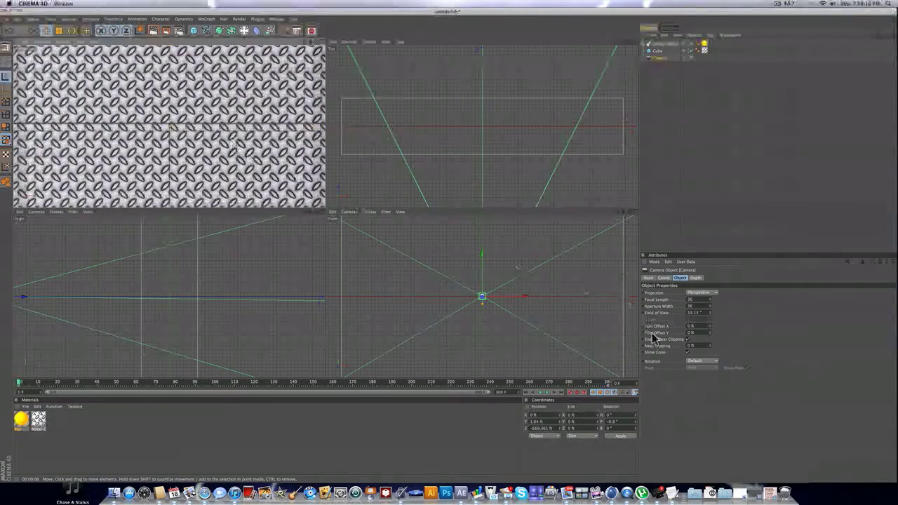
# Step: Drag the camera in the viewport to its starting position for the zoom
pyautogui.moveTo(20, 382); pyautogui.dragTo(50, 381)
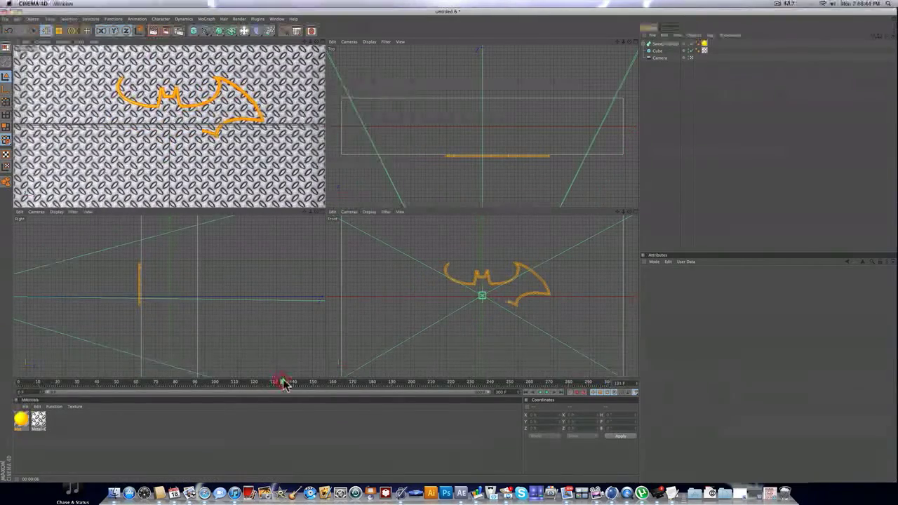
# Step: Scrub to a mid-animation frame and render the partly grown glowing logo in the perspective view
pyautogui.click(146, 34)
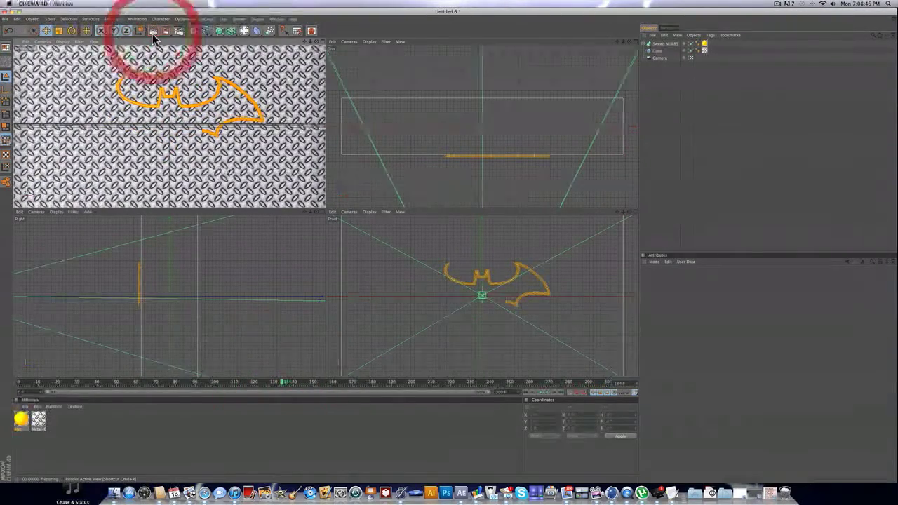
pyautogui.click(153, 30)
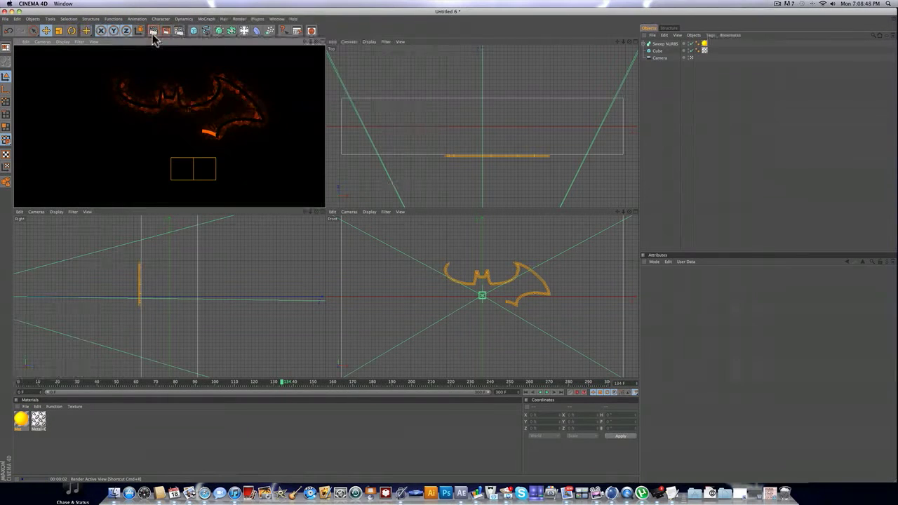